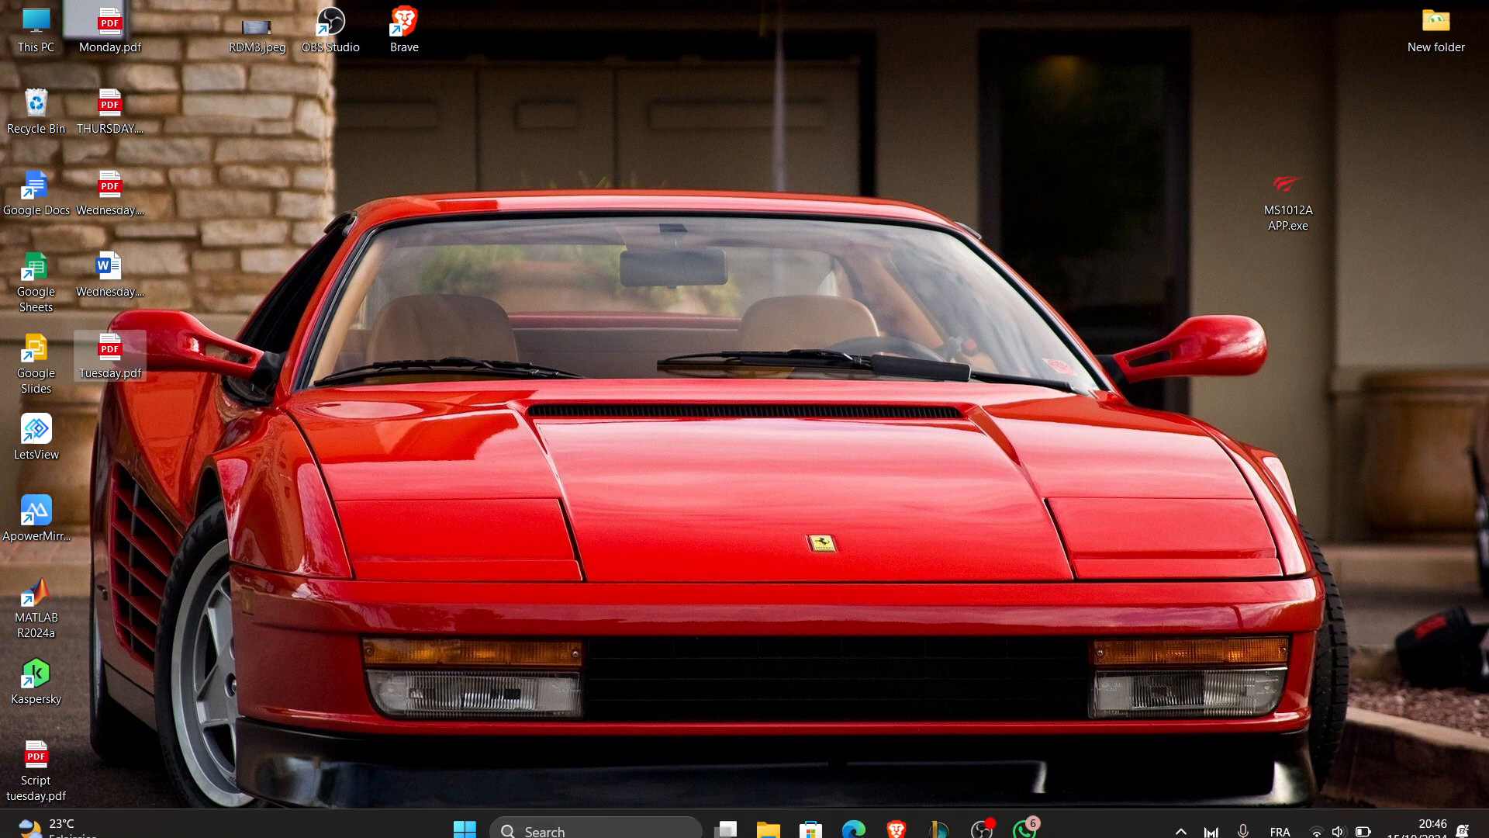
Step: Launch Edge and search Google for 'shopify' from the address bar
left_click(894, 828)
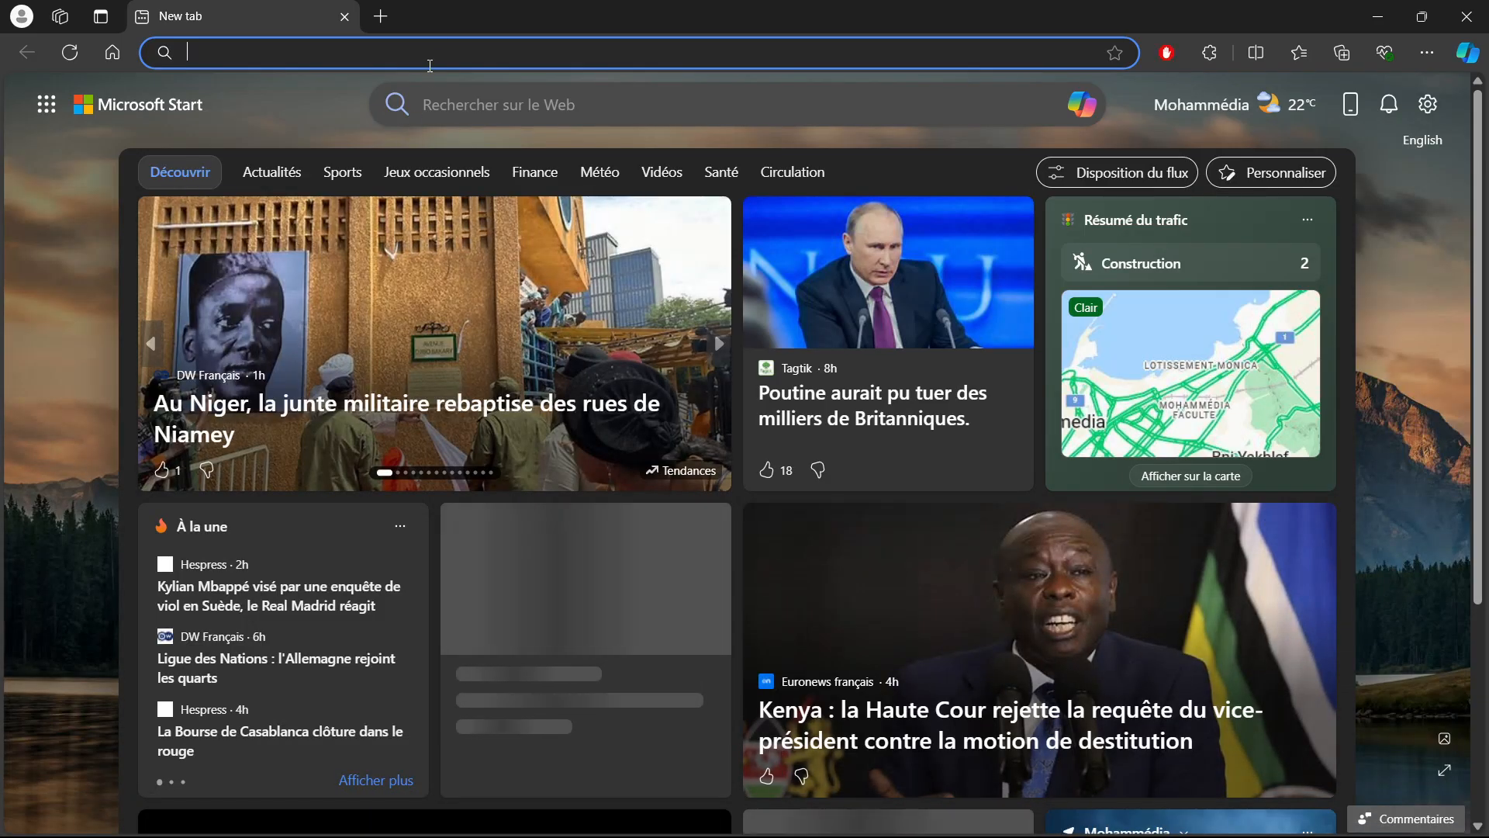
type("shp")
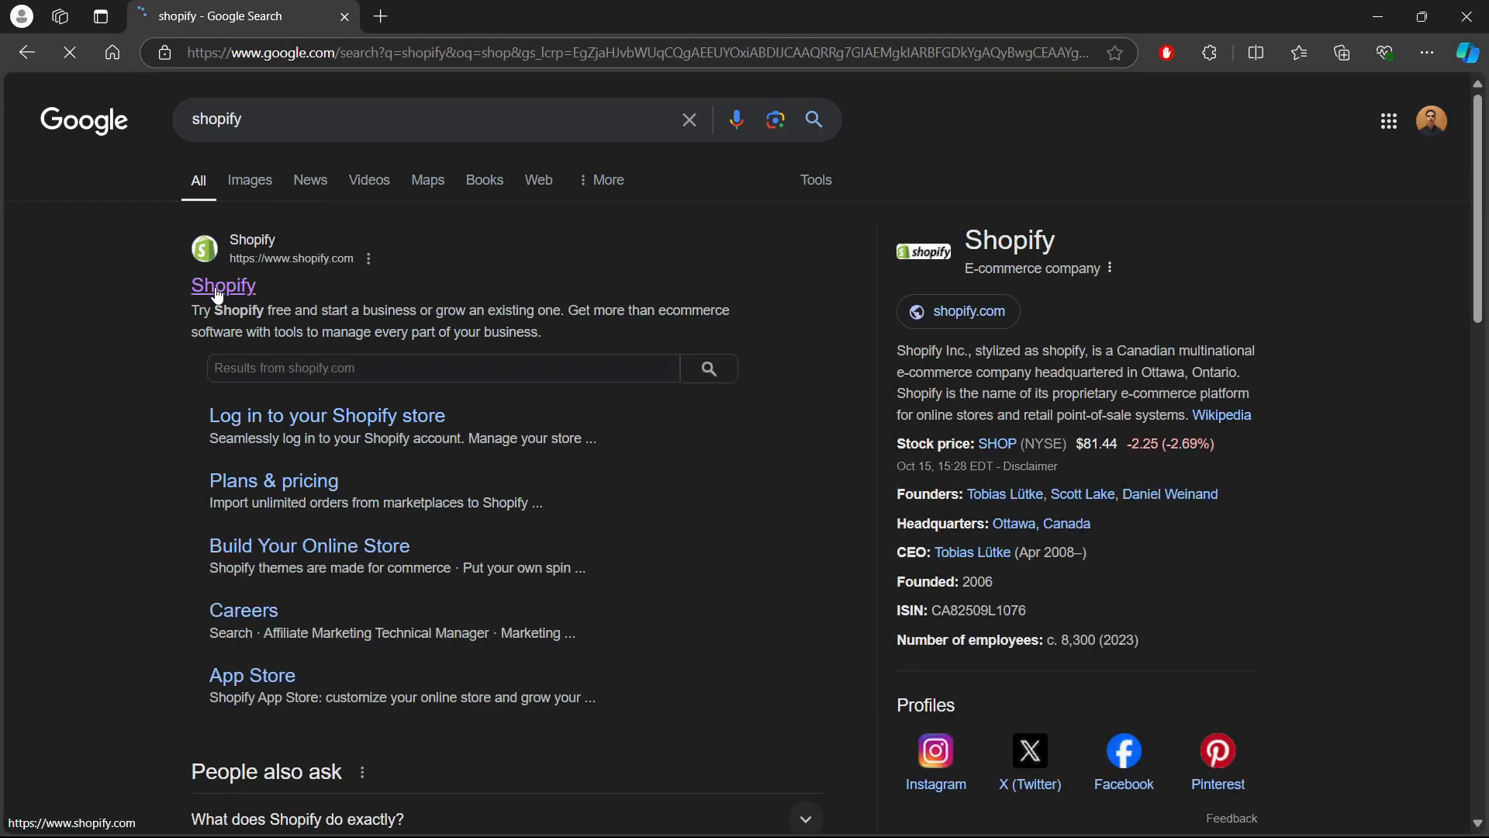
Step: Go to shopify.com from the results and log in to the My Store admin
left_click(221, 285)
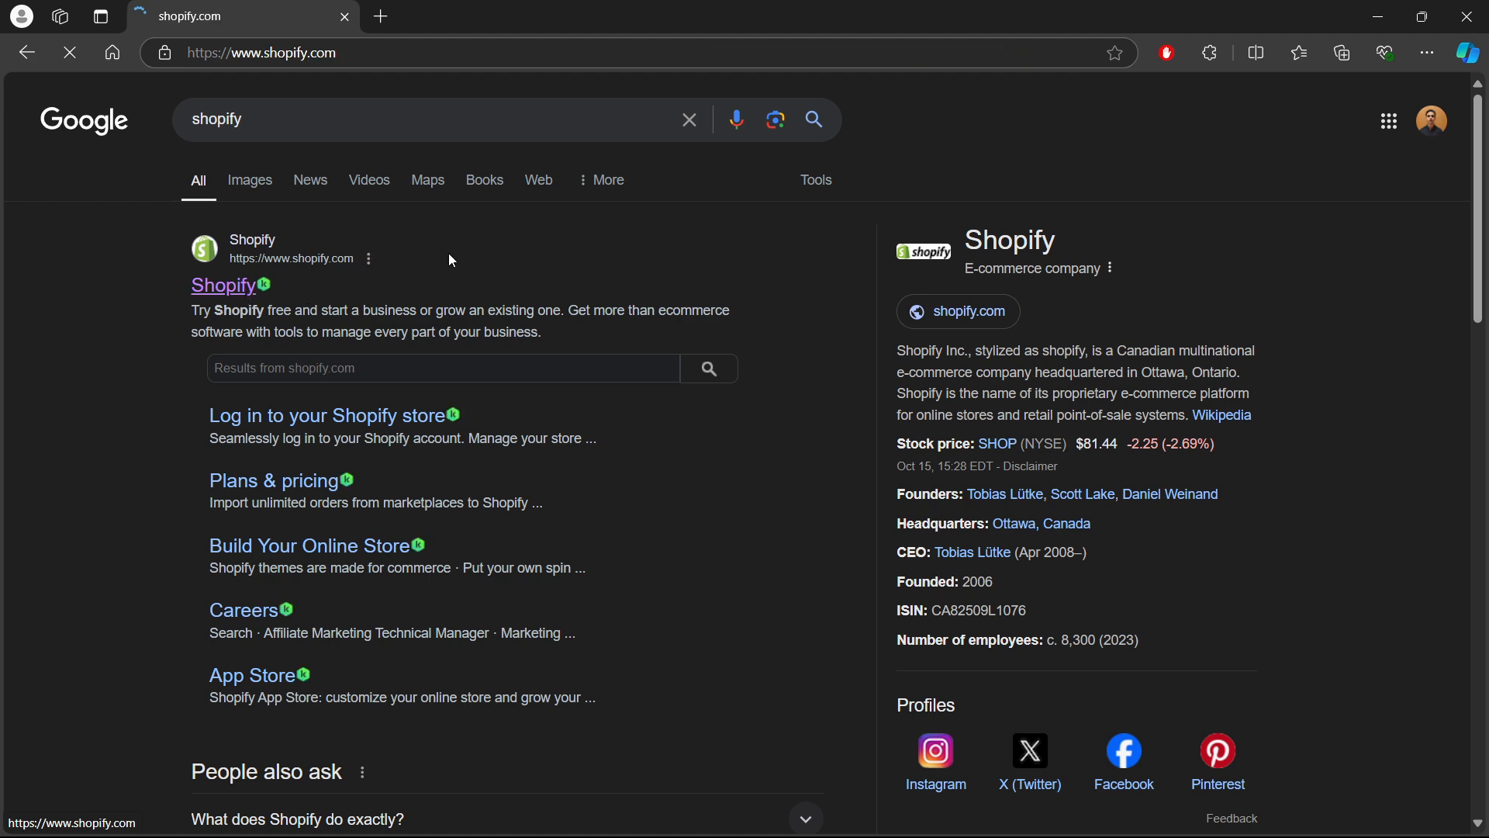
left_click(225, 286)
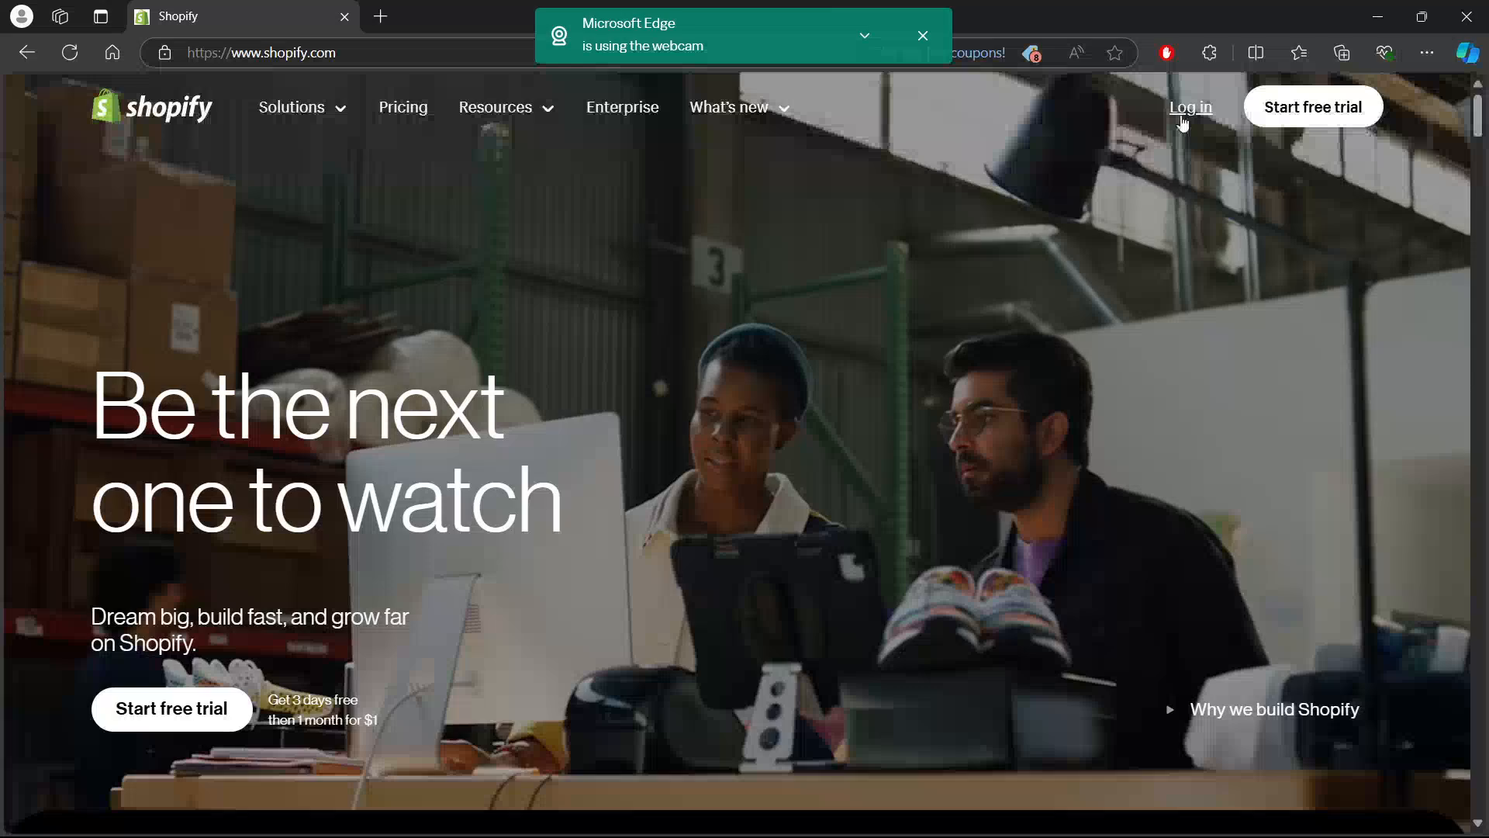
left_click(1189, 107)
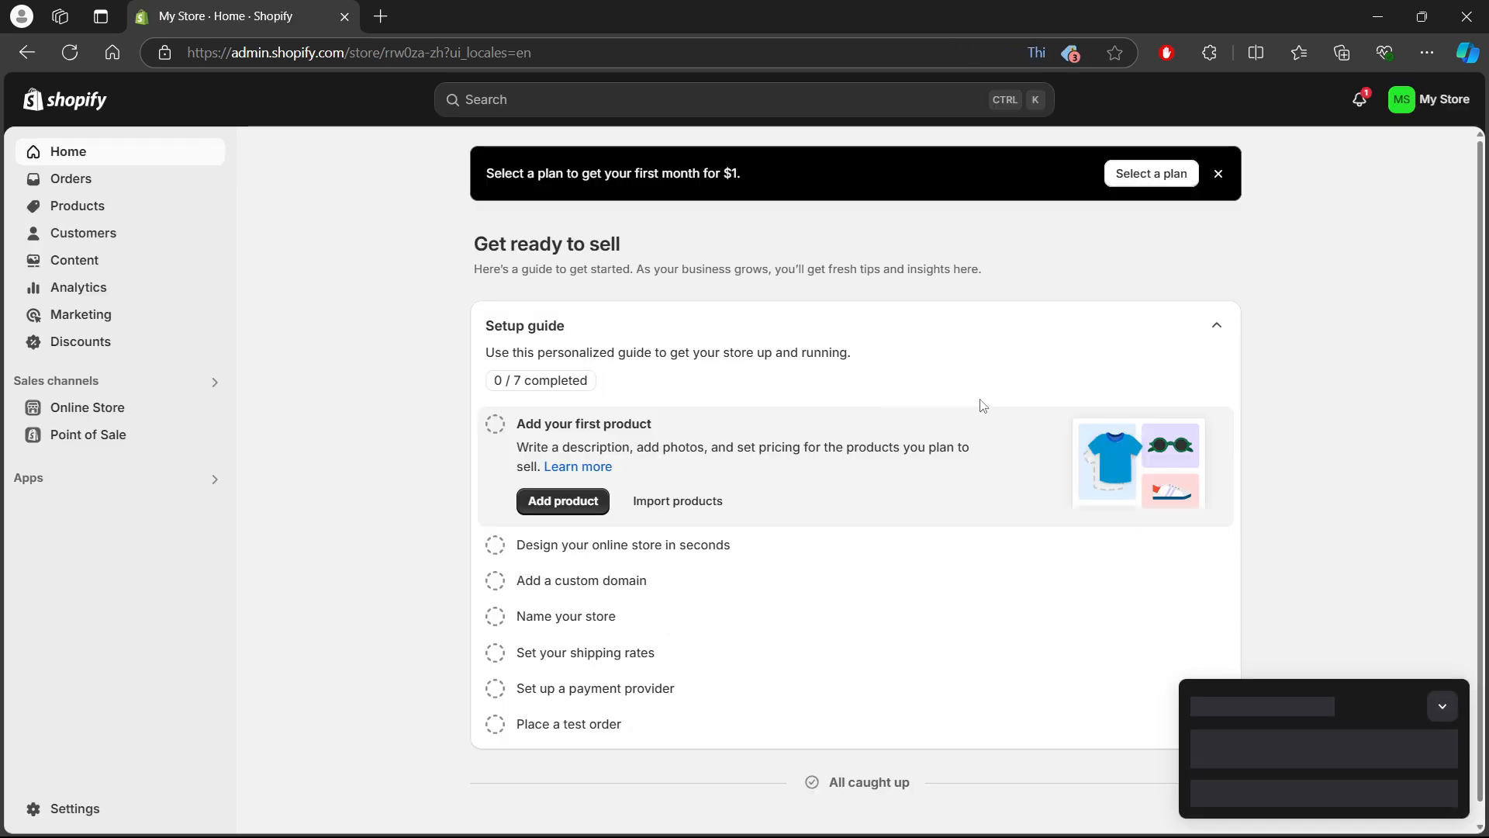
Step: Open Settings from the admin sidebar, landing on the General page
left_click(1441, 706)
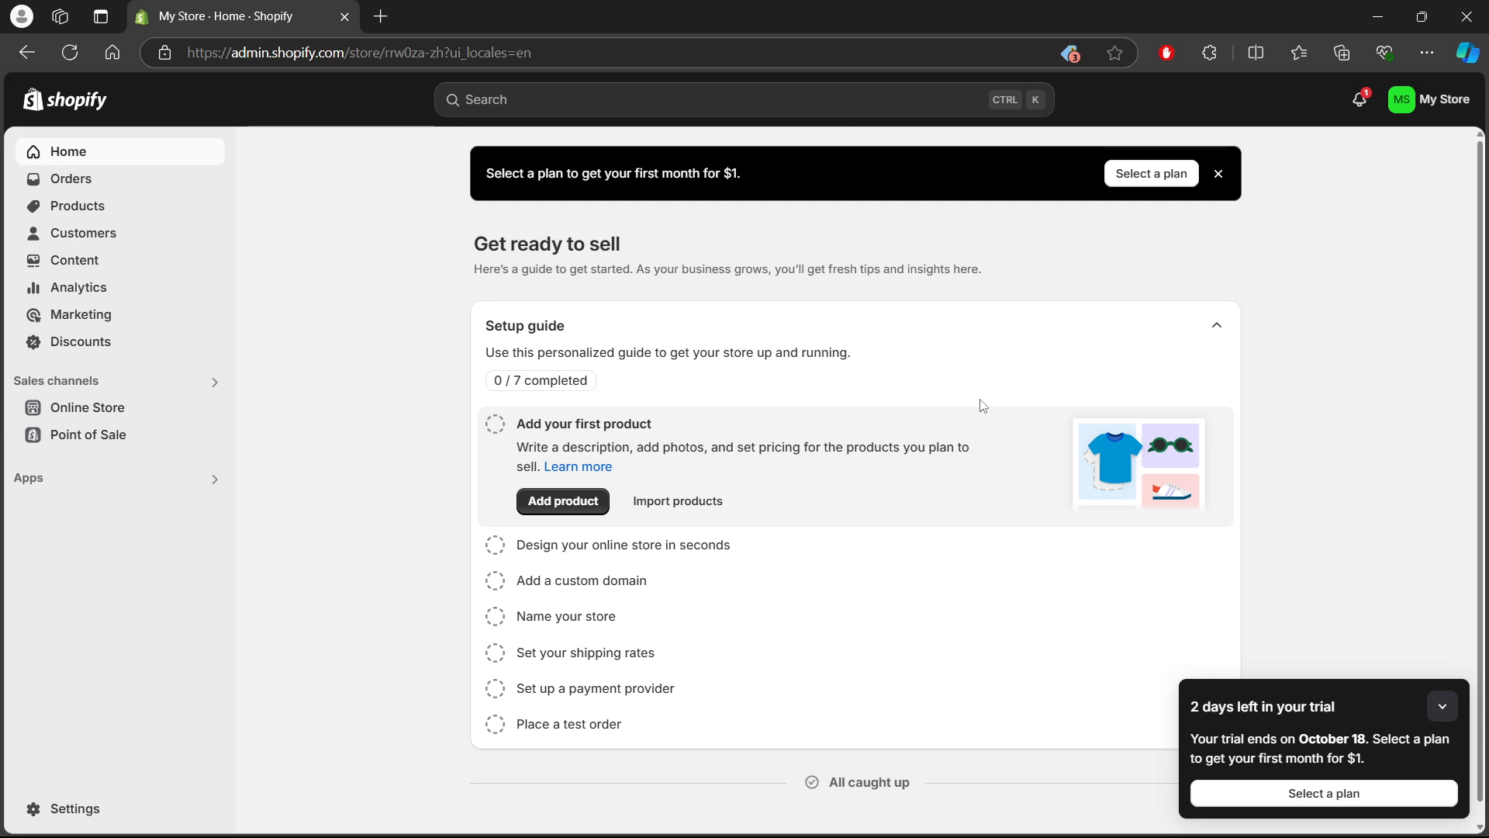
mouse_move(62, 814)
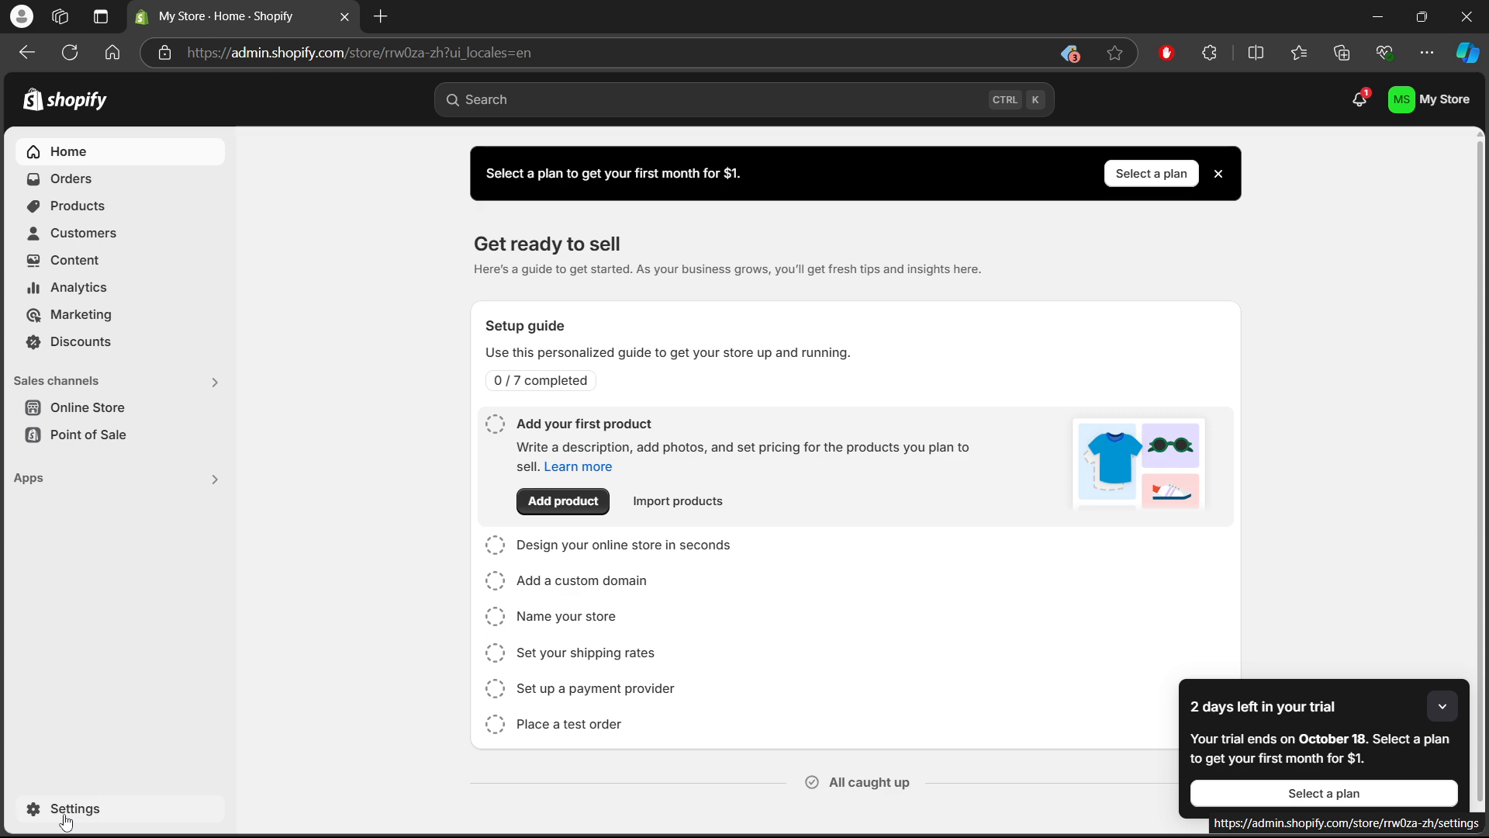
left_click(75, 808)
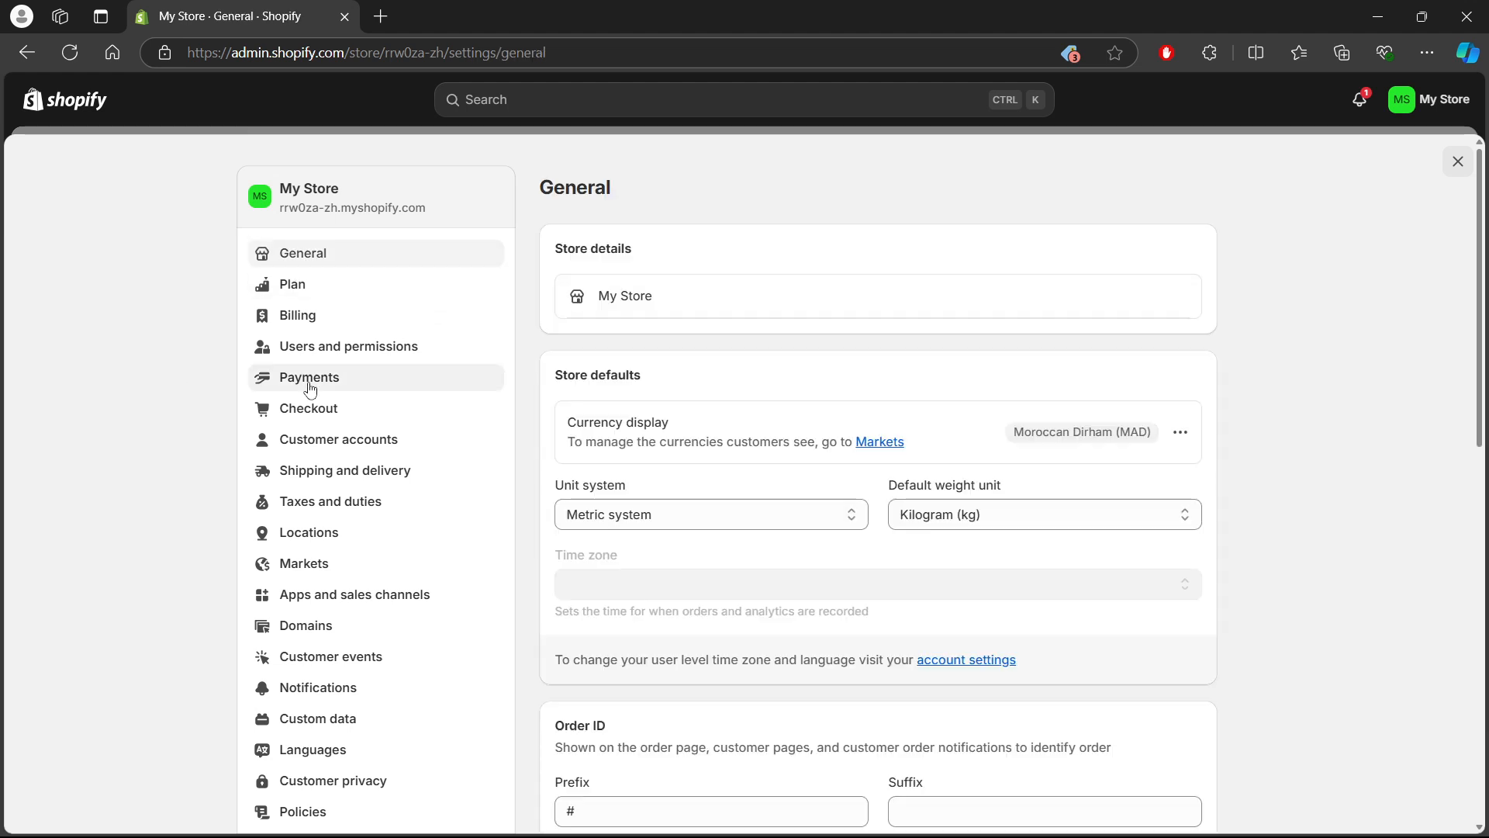
Step: Switch to the Payments settings showing providers and PayPal
left_click(624, 295)
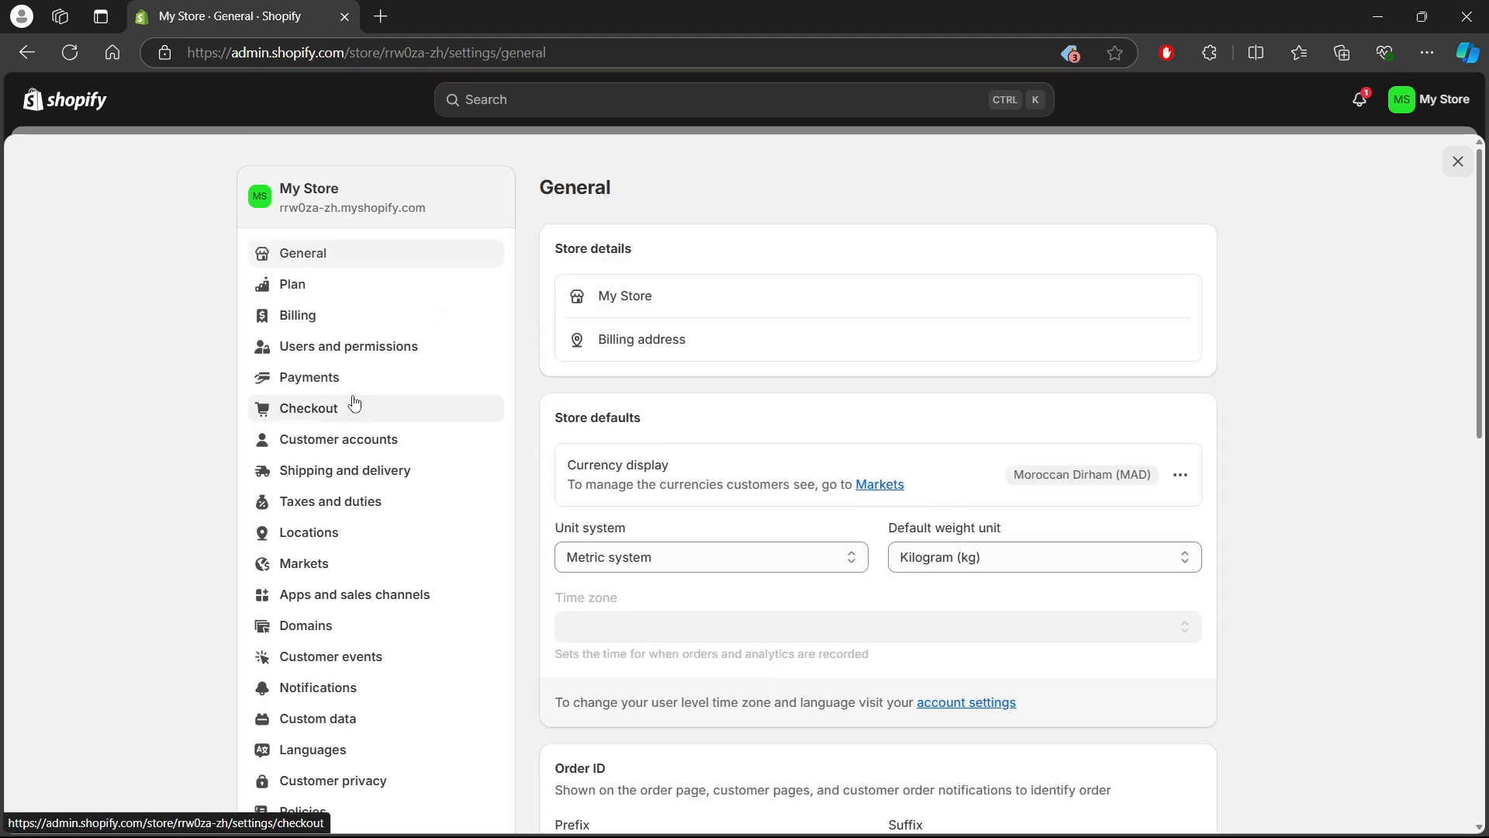
left_click(307, 375)
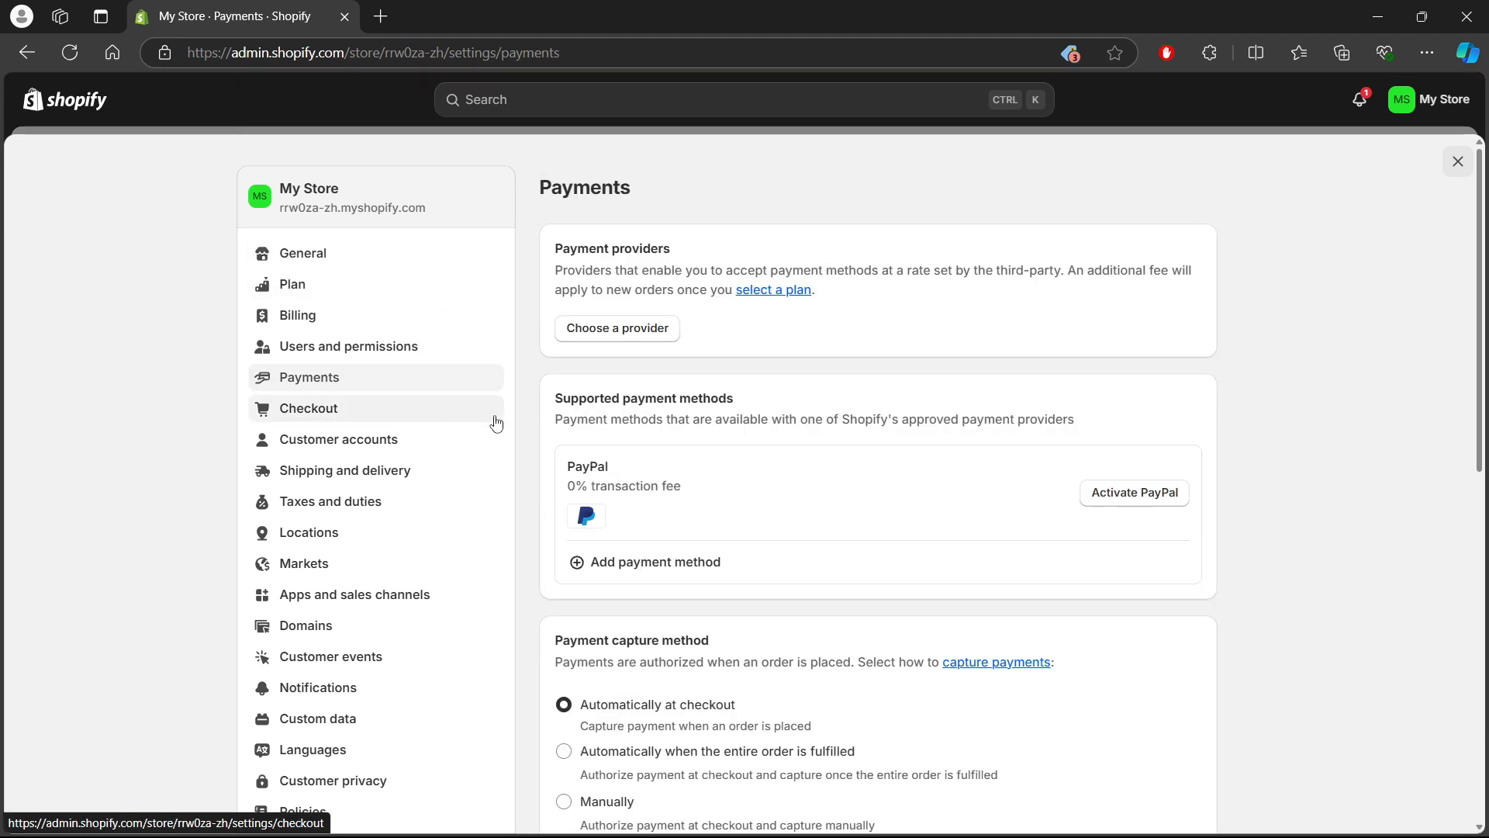
mouse_move(440, 428)
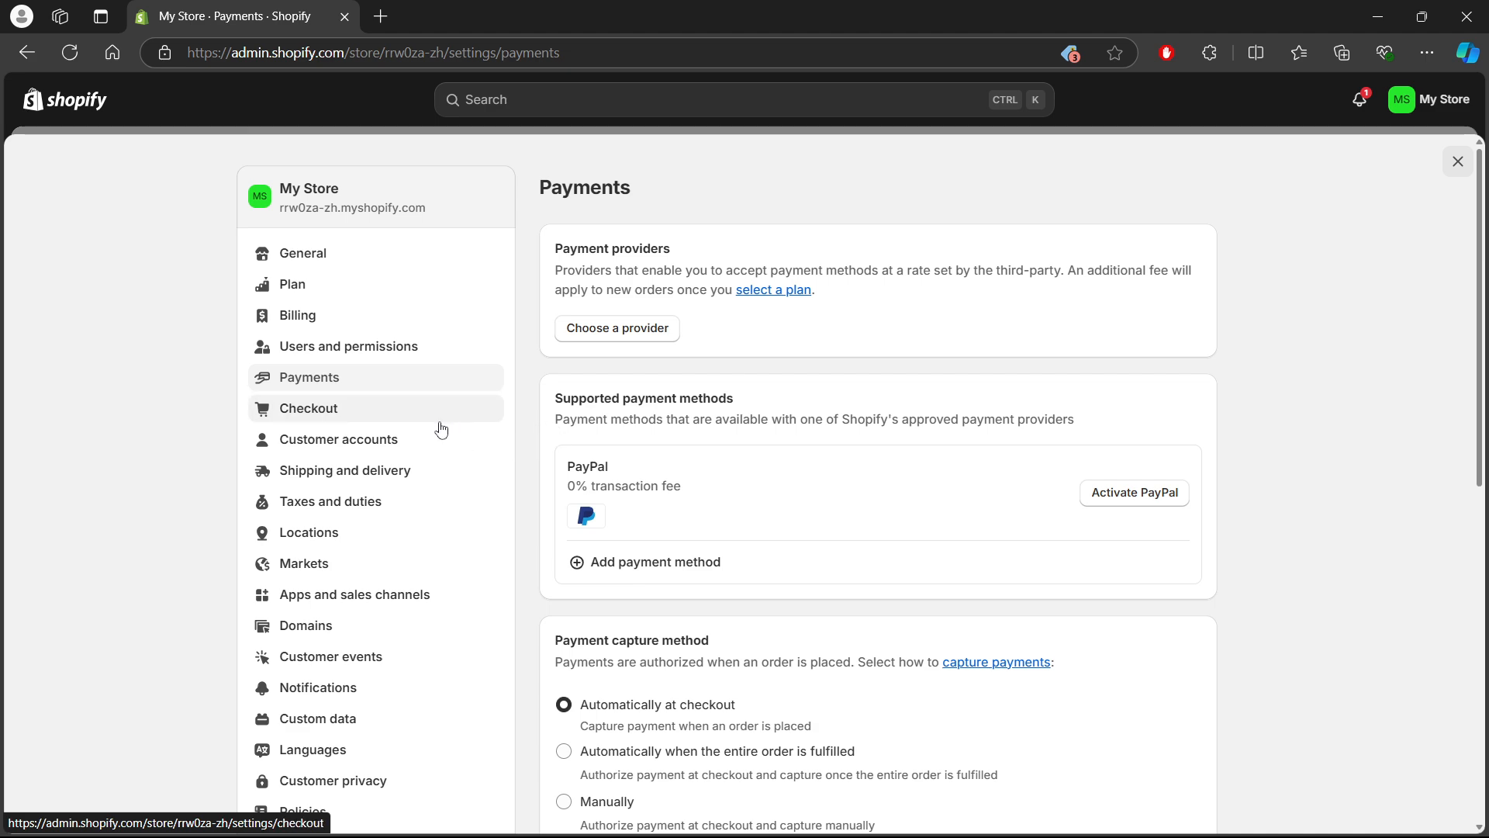
mouse_move(535, 367)
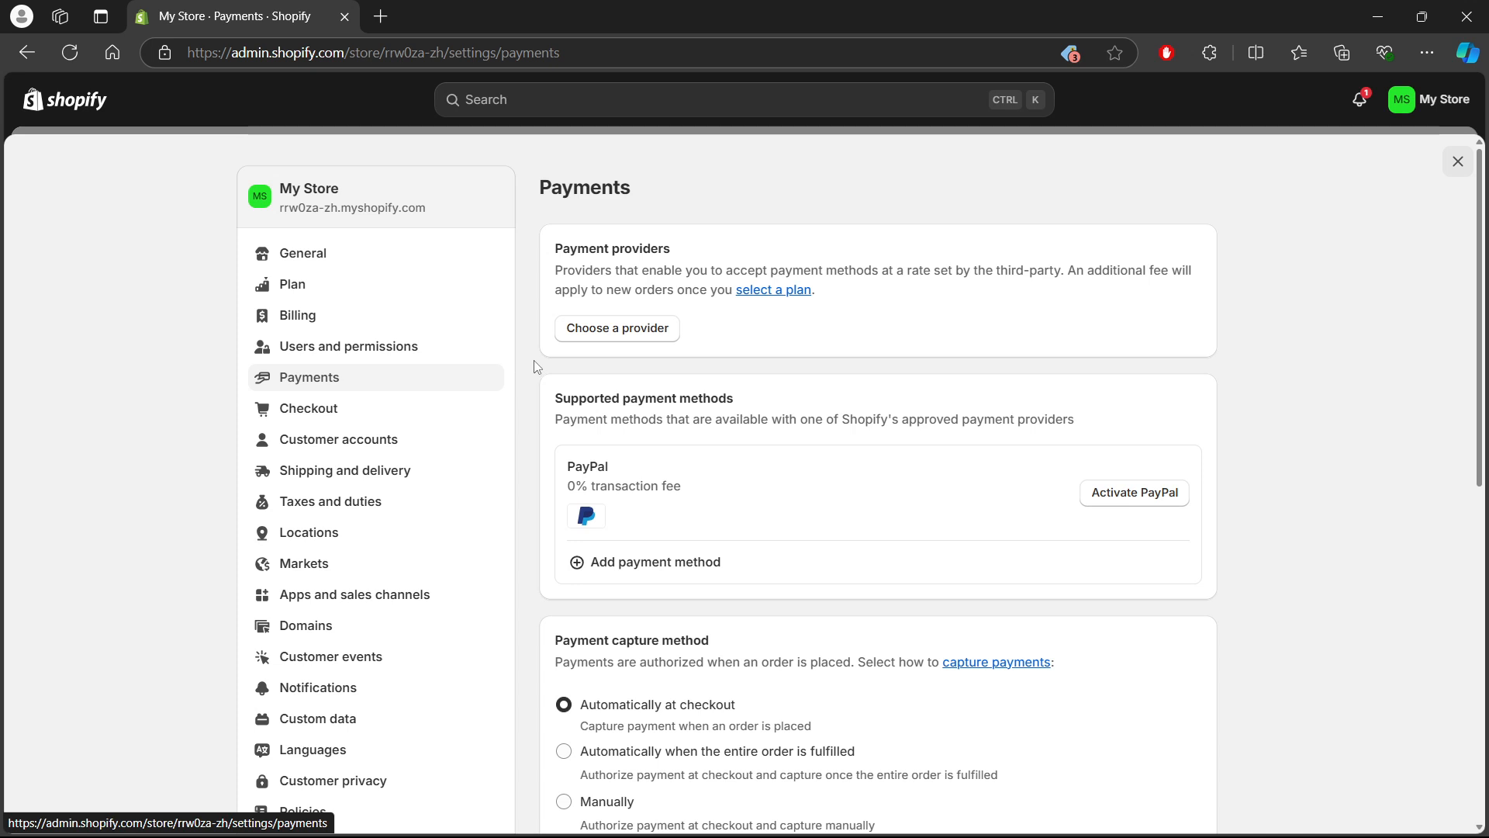
mouse_move(704, 468)
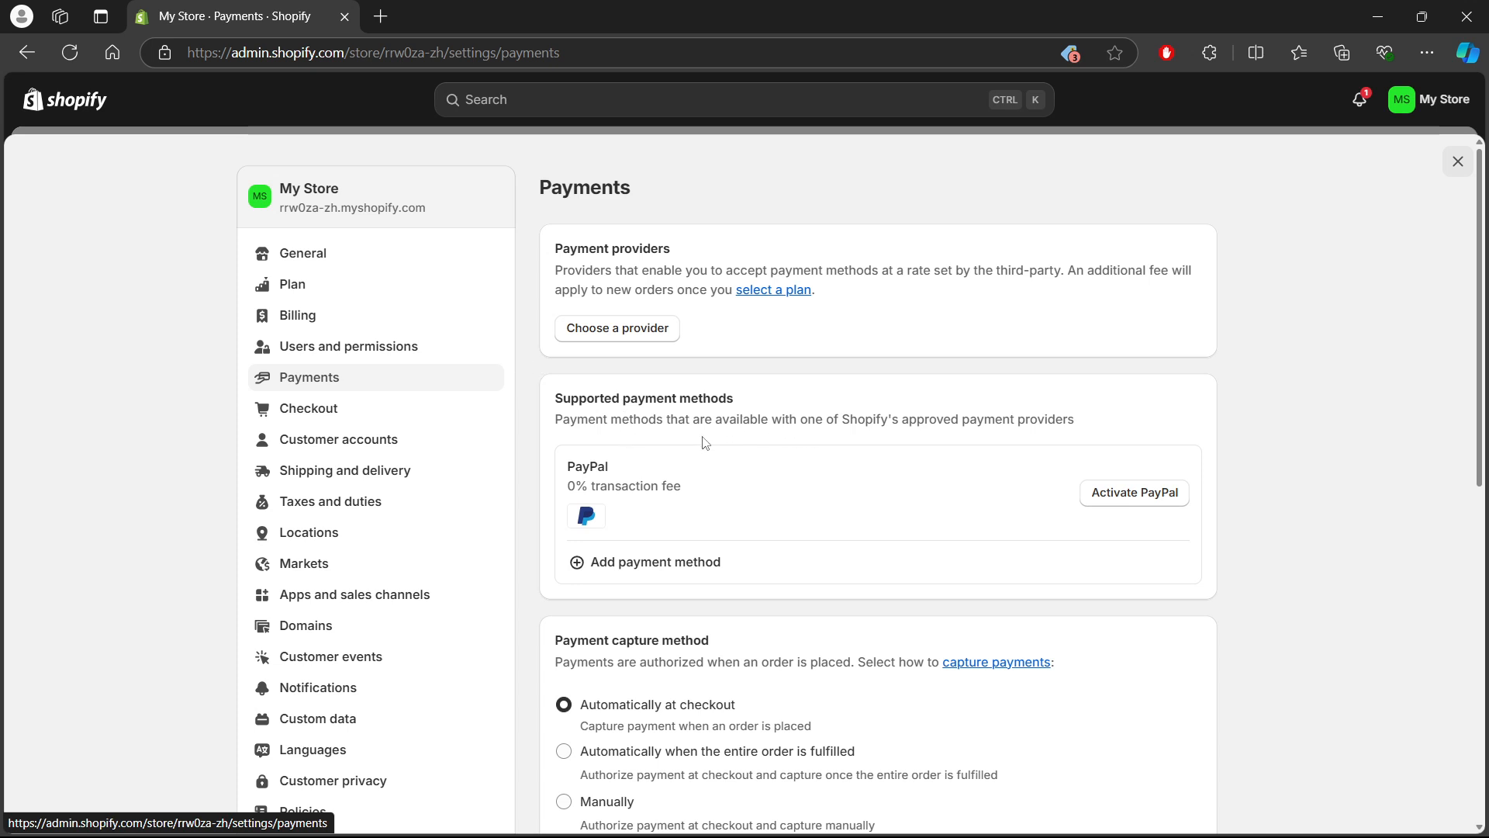
mouse_move(693, 505)
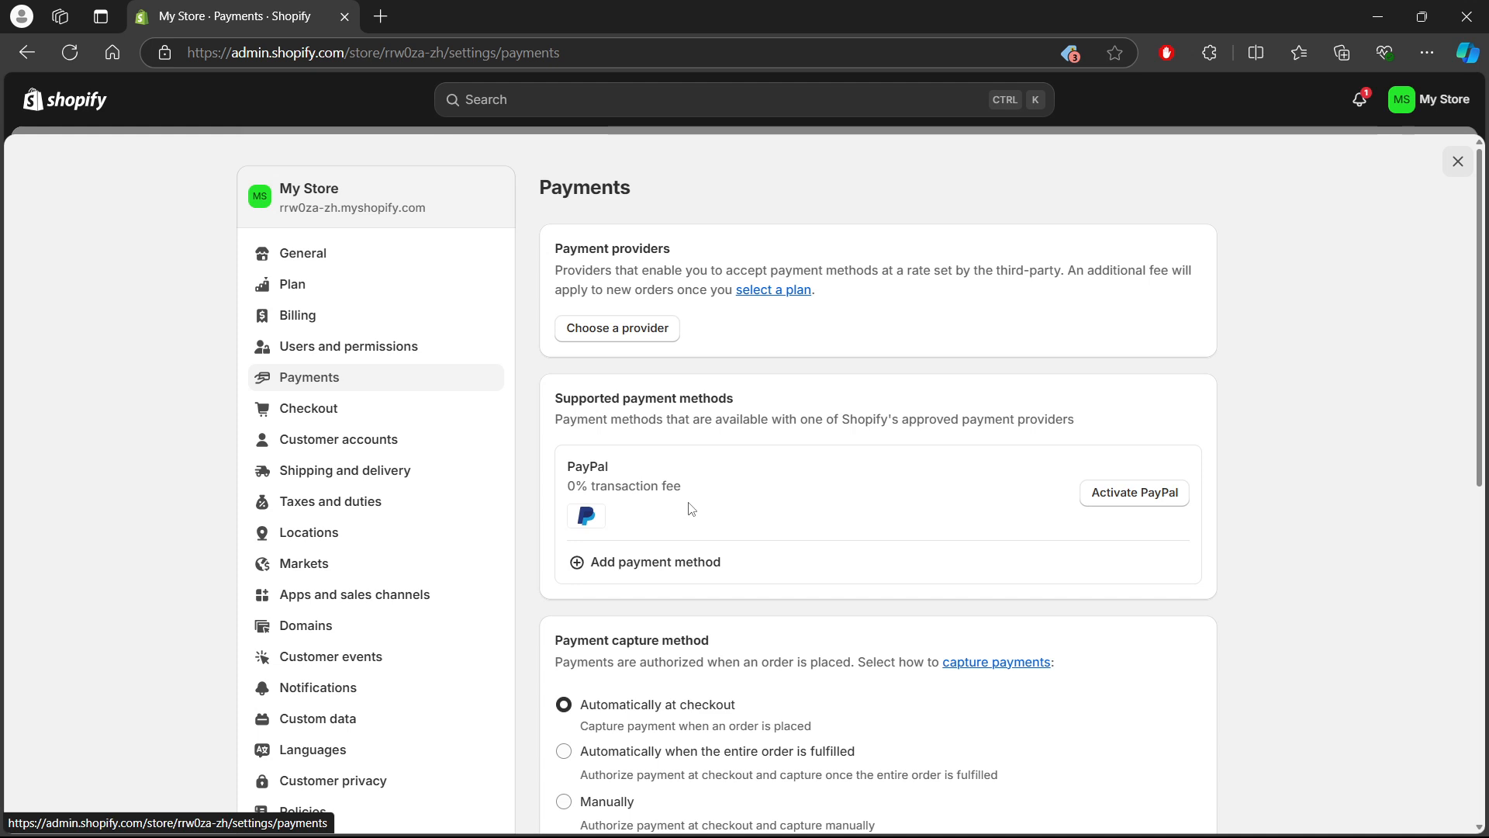
mouse_move(745, 560)
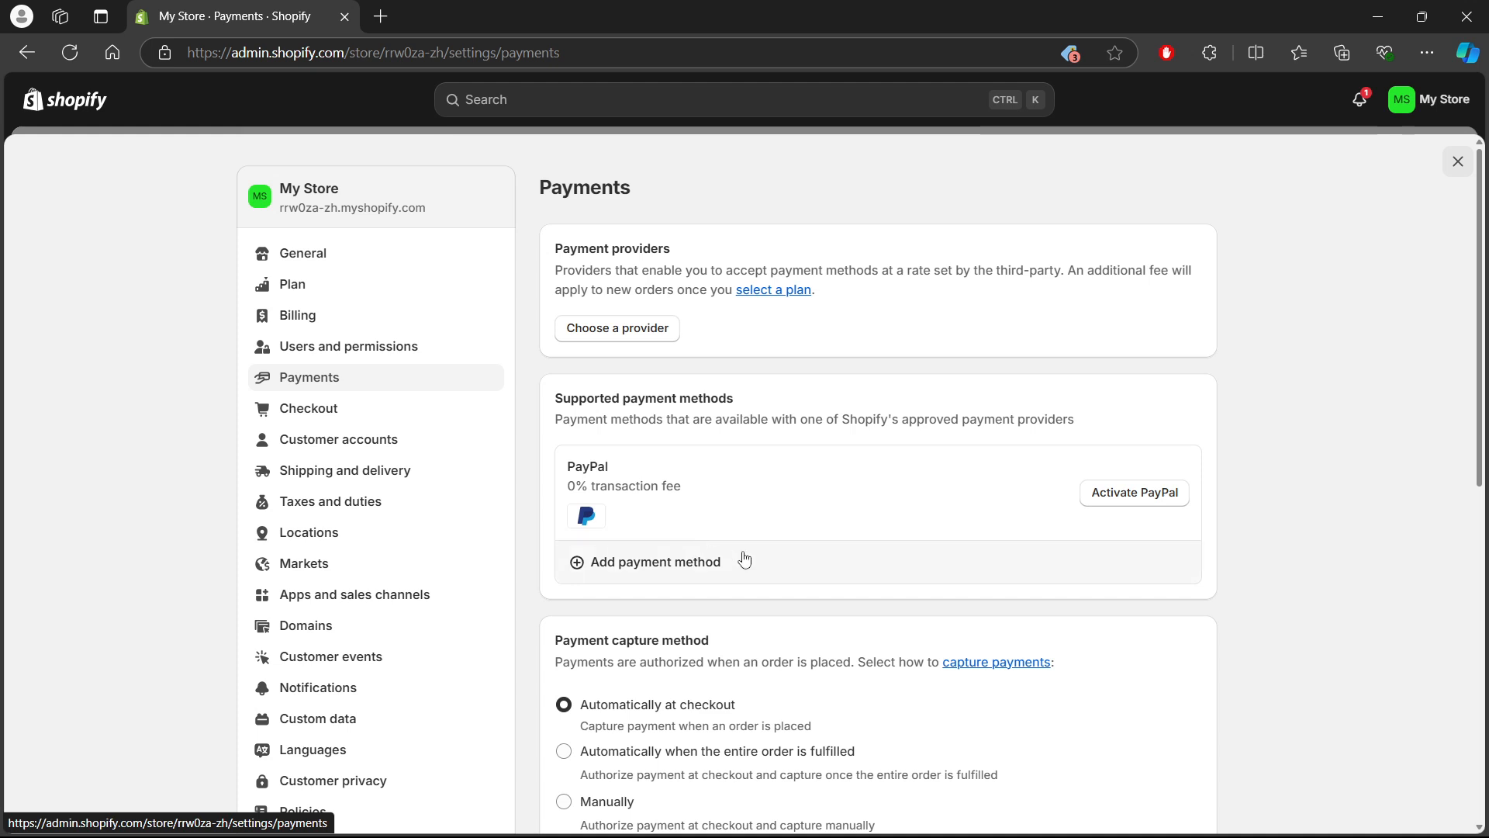
mouse_move(814, 511)
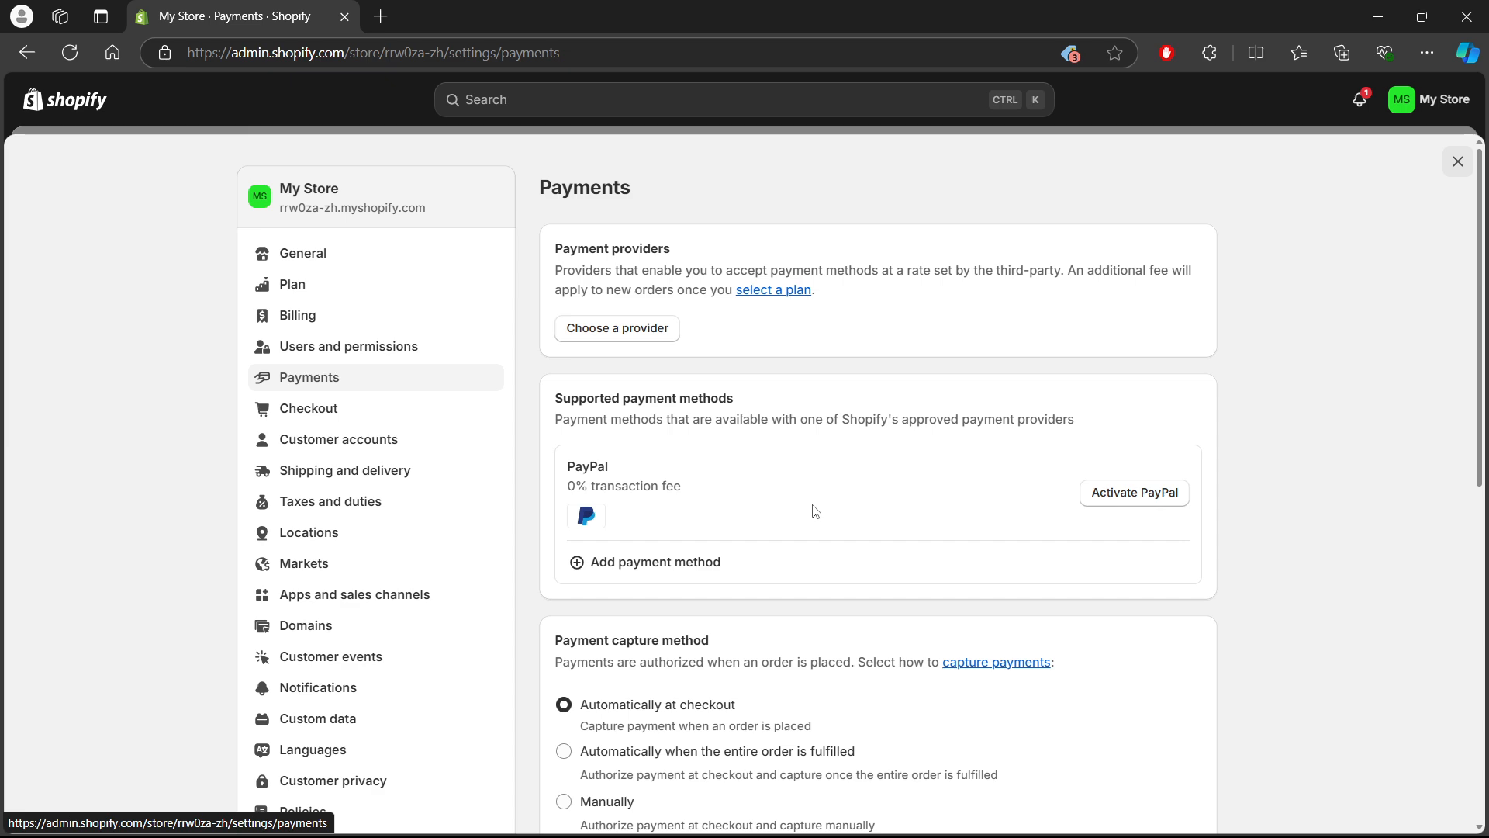
mouse_move(831, 570)
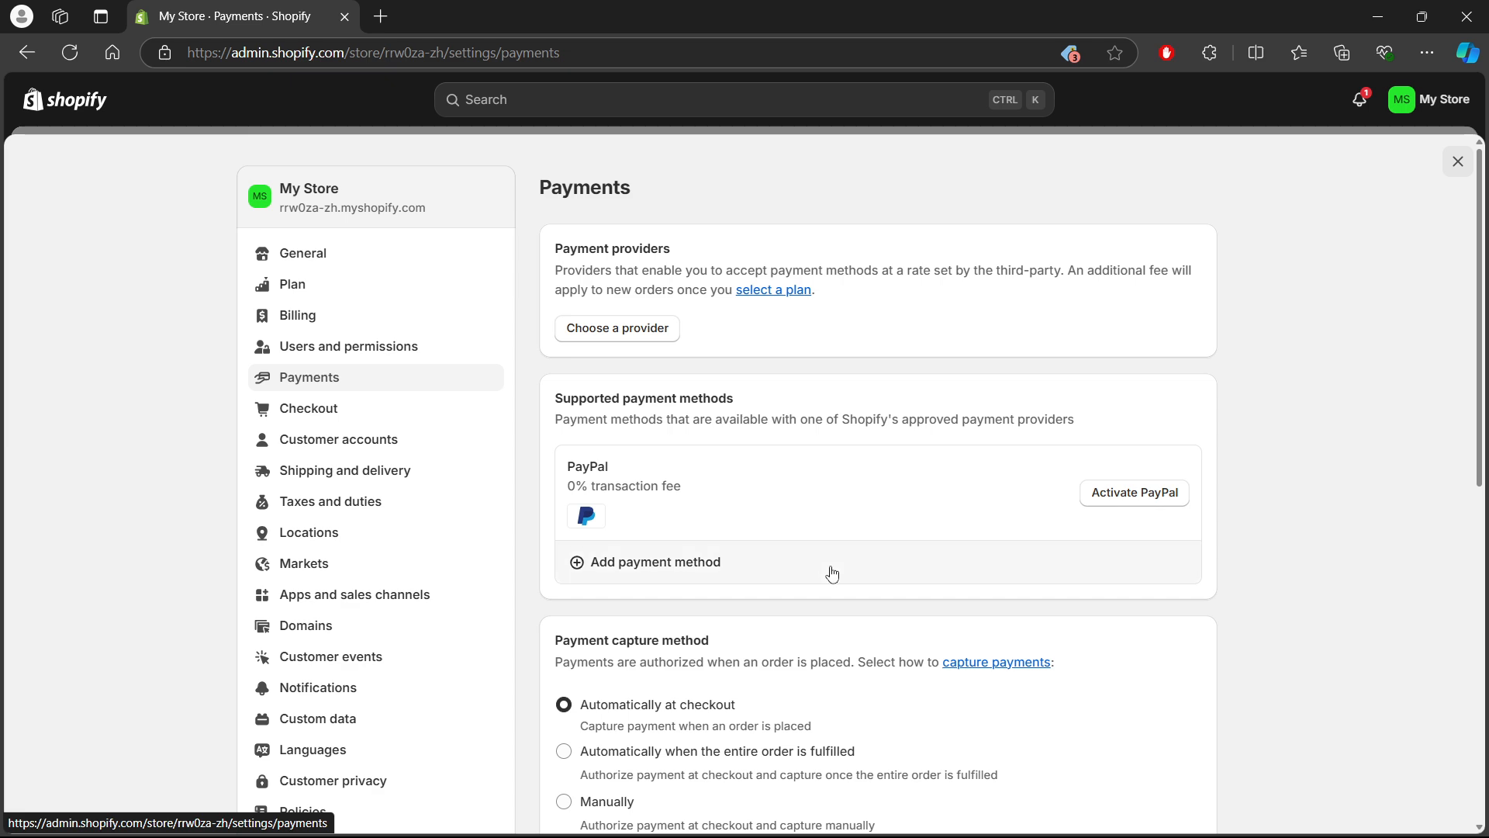
mouse_move(834, 590)
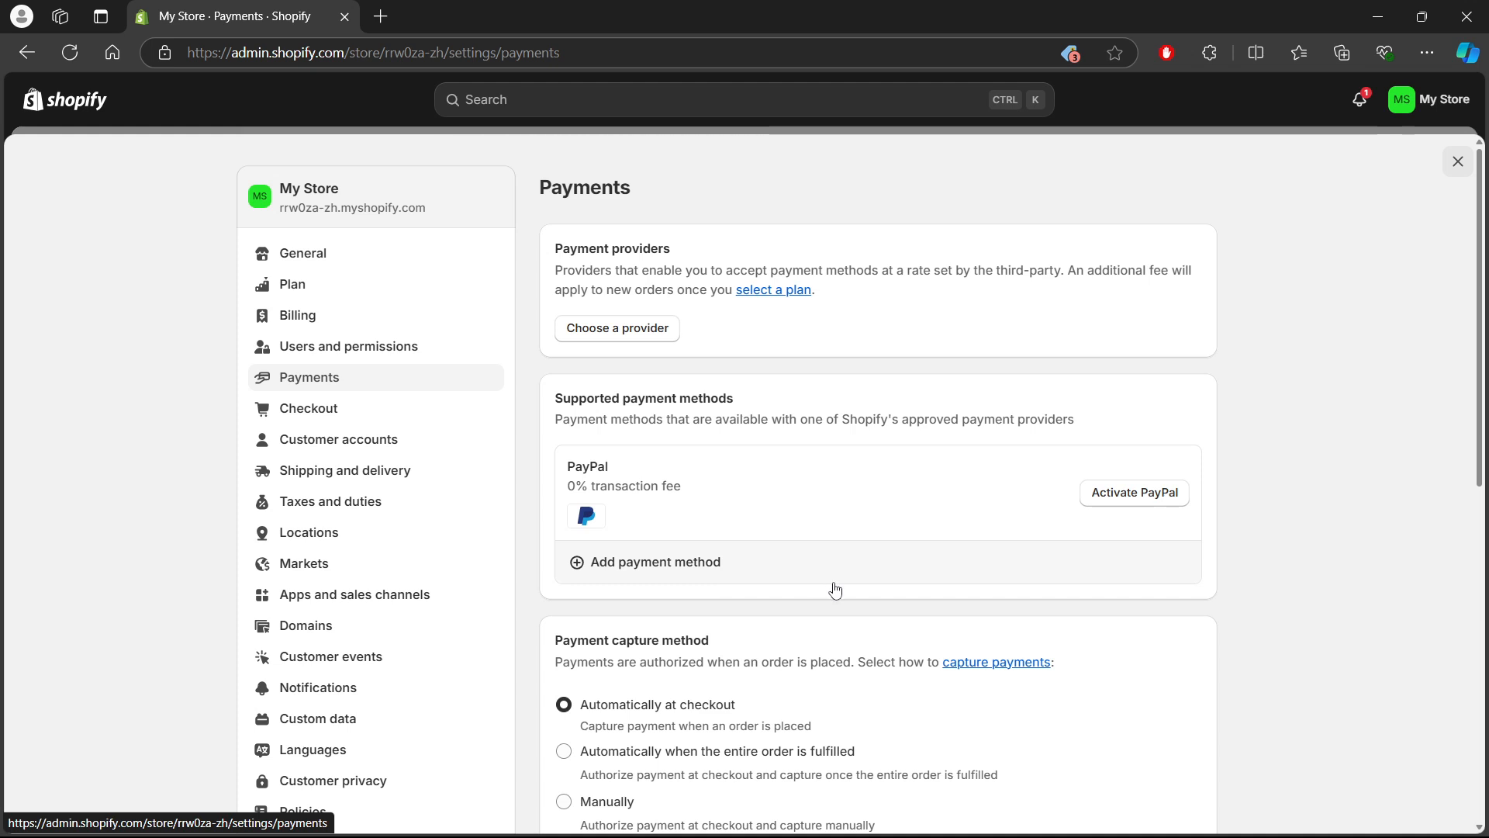
mouse_move(870, 540)
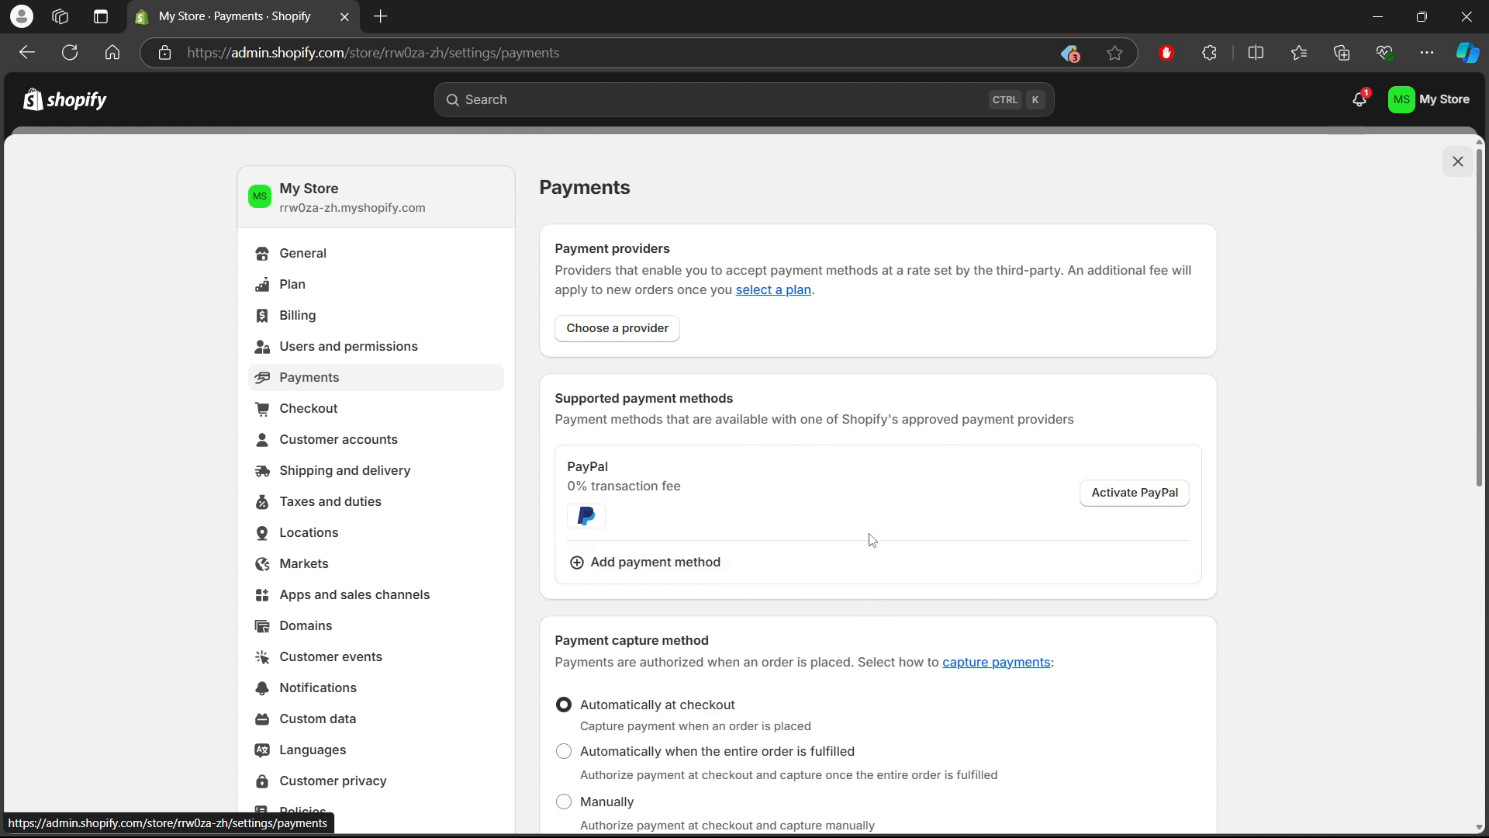
mouse_move(912, 539)
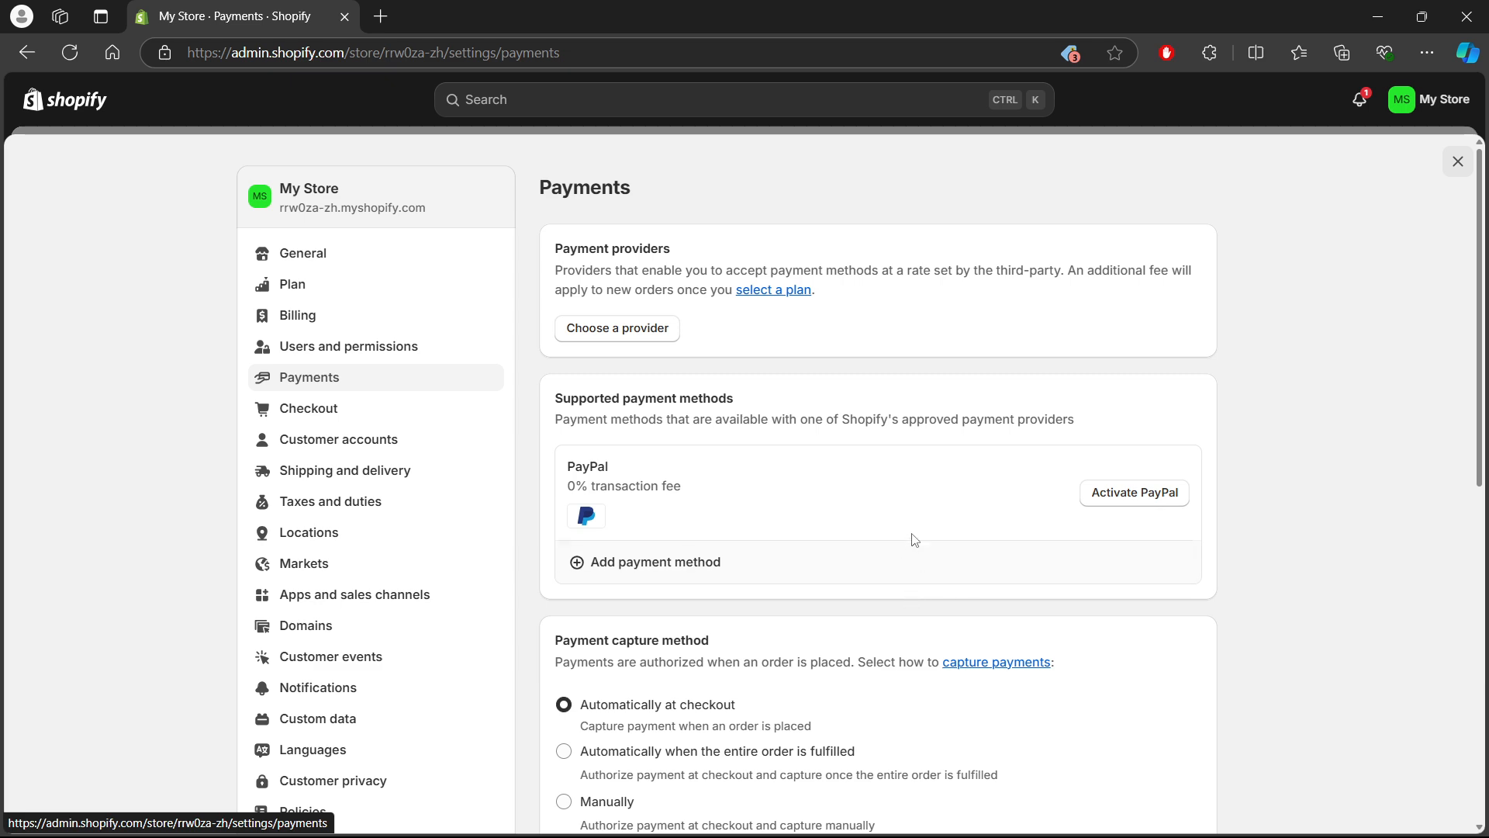
mouse_move(921, 555)
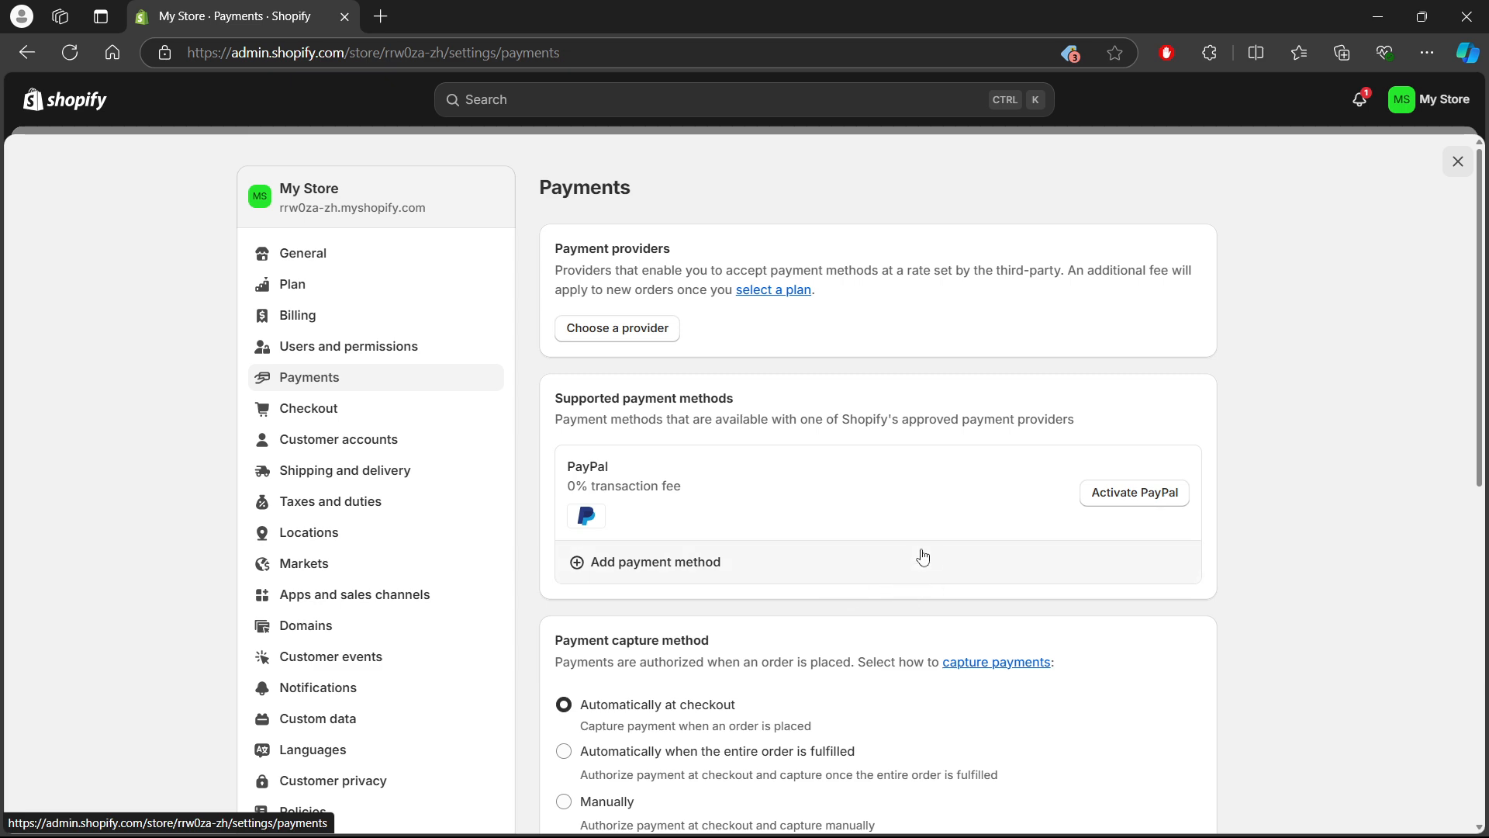
mouse_move(815, 574)
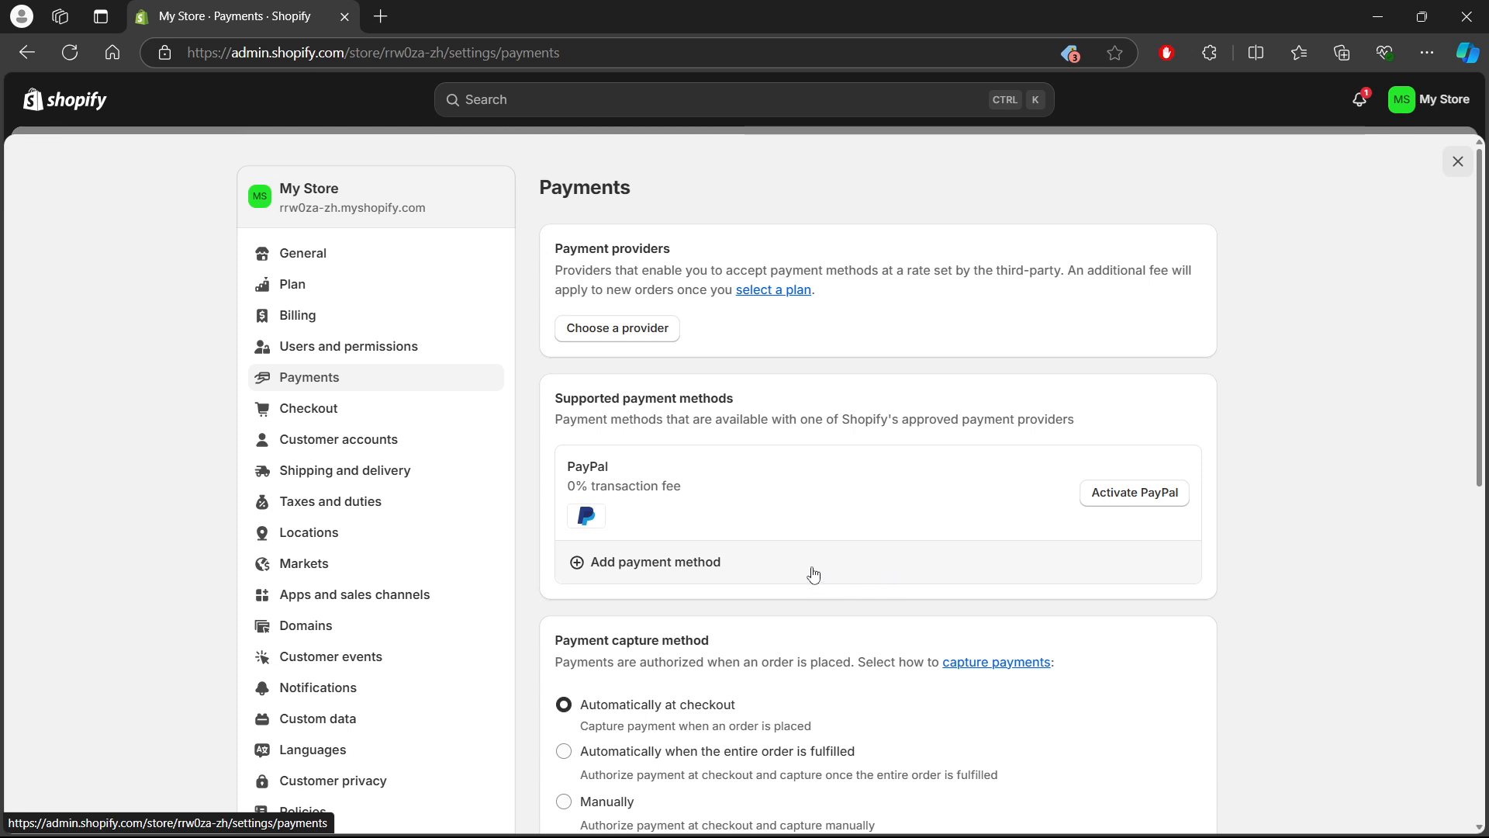
mouse_move(831, 619)
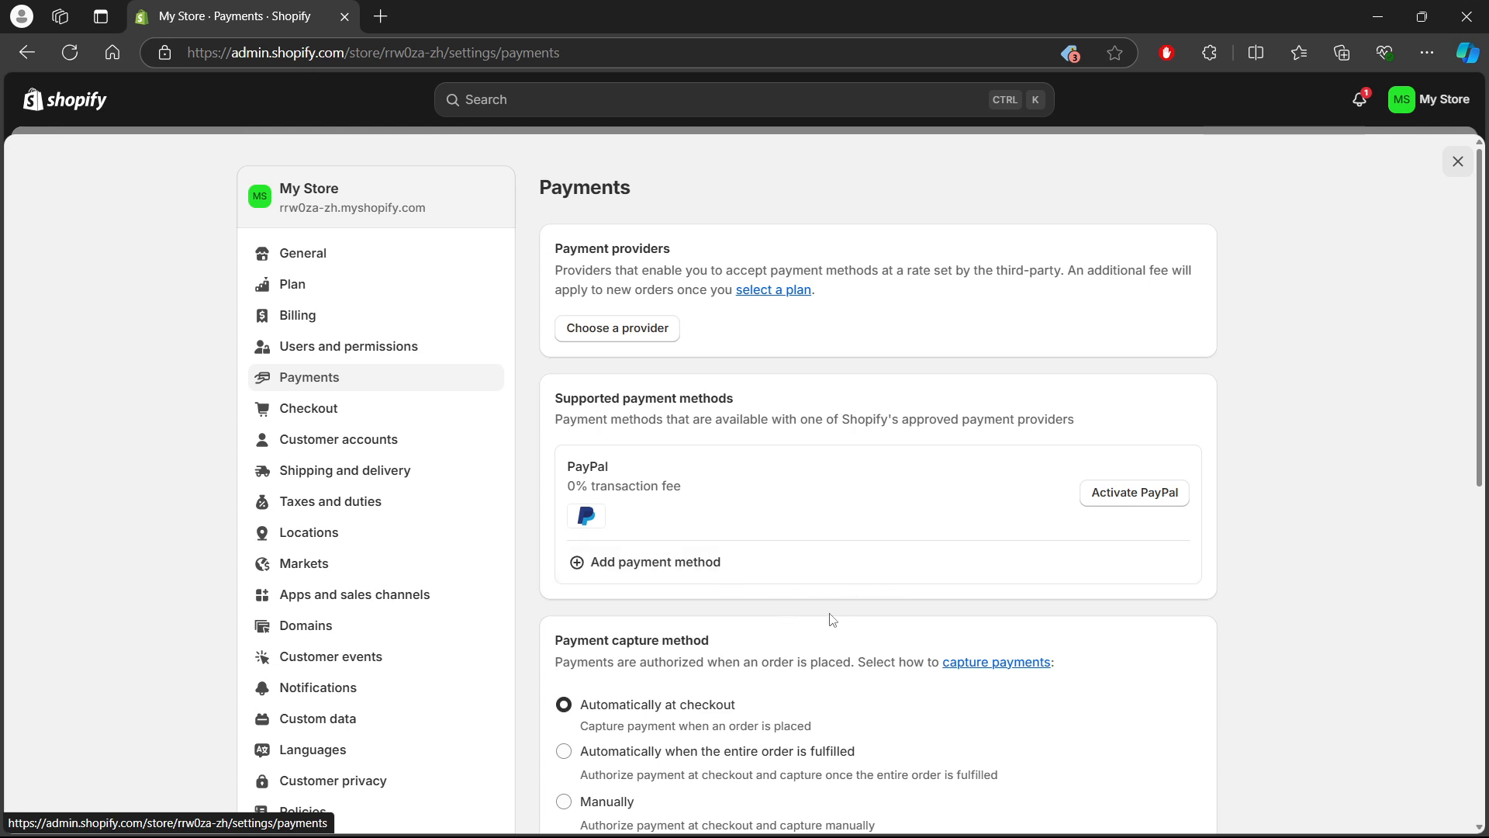
mouse_move(760, 641)
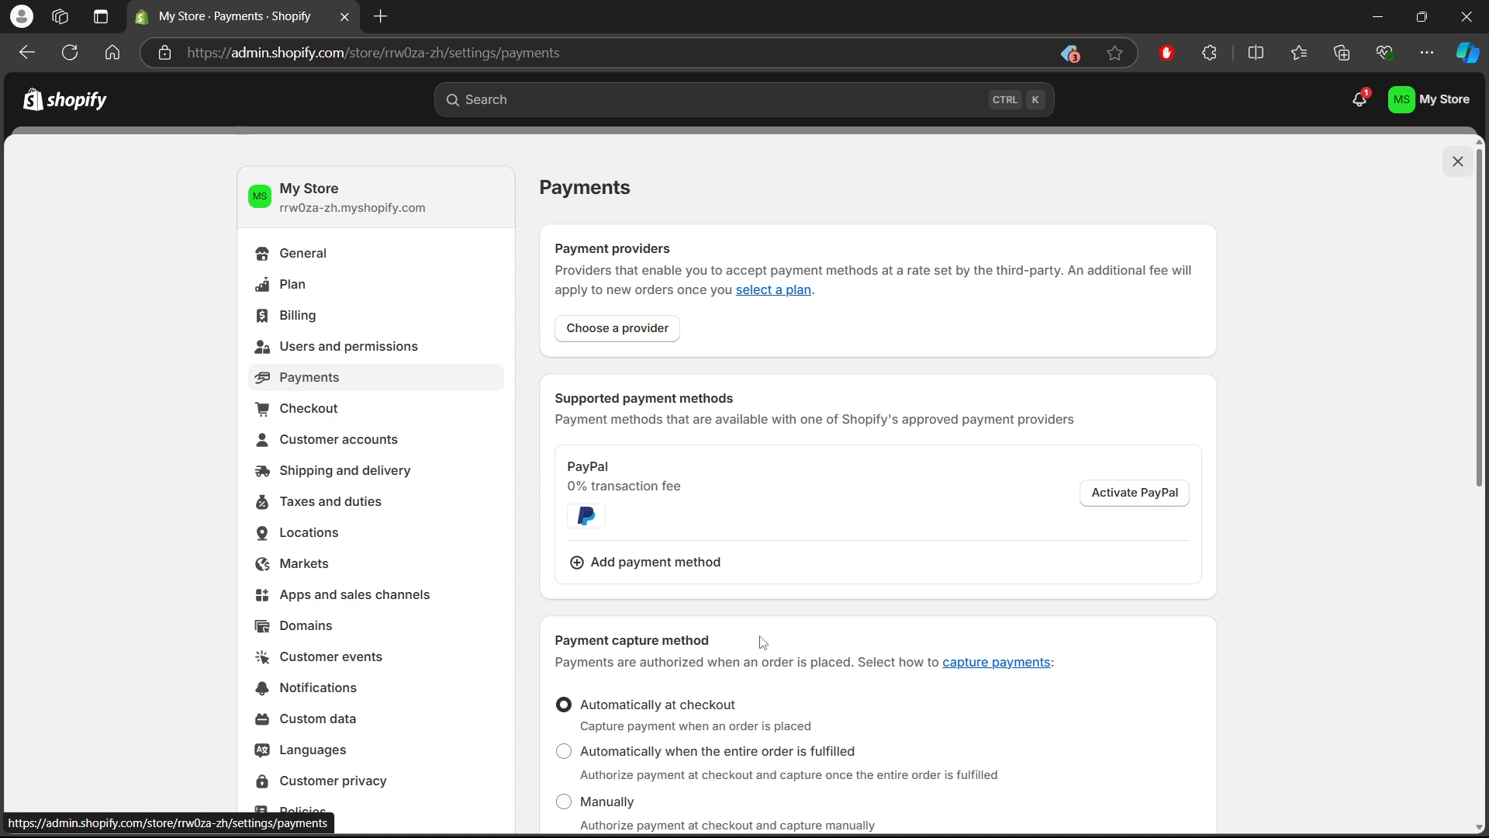
mouse_move(786, 635)
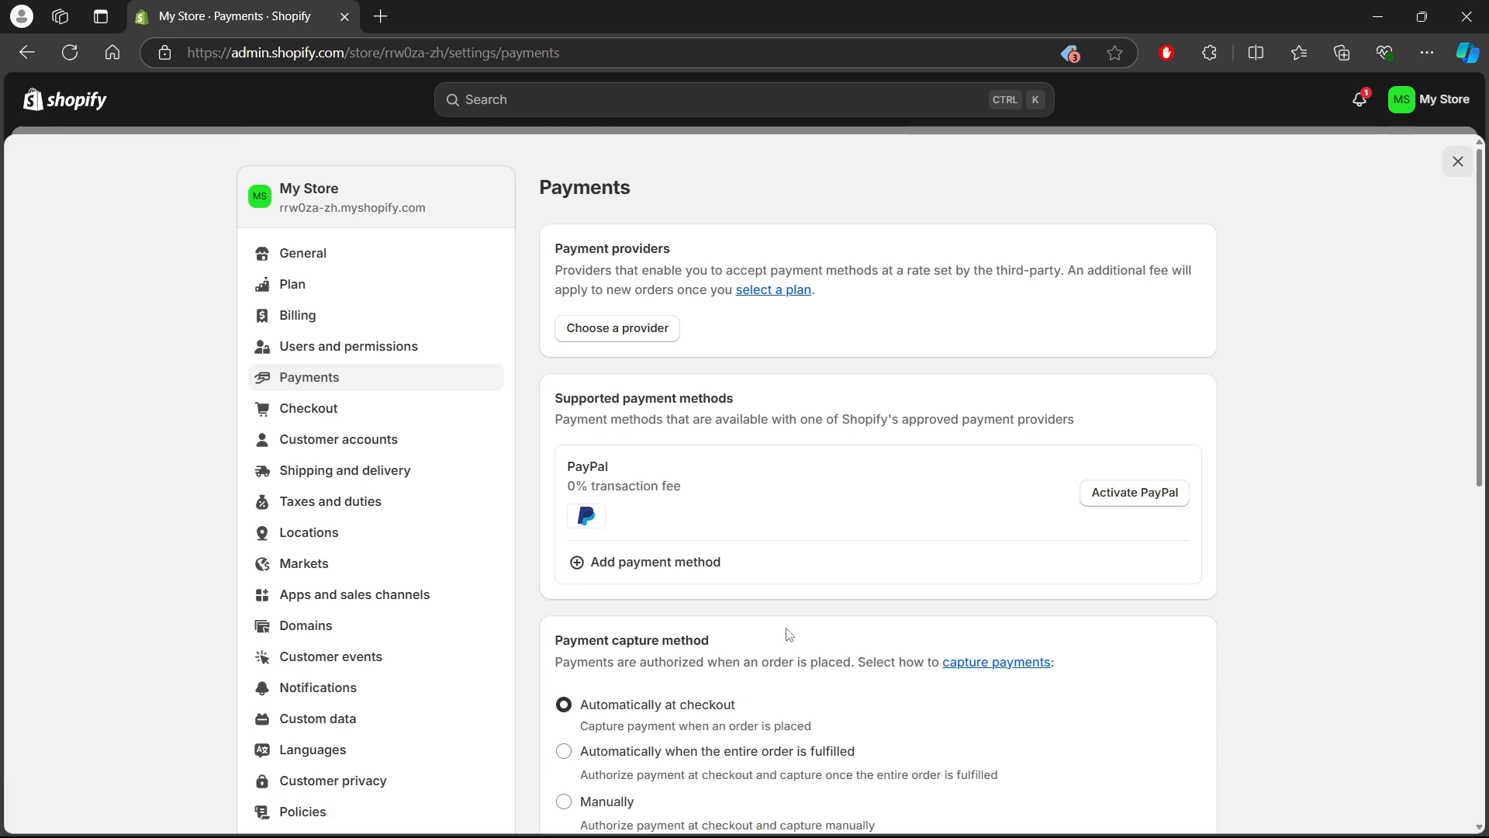
mouse_move(896, 653)
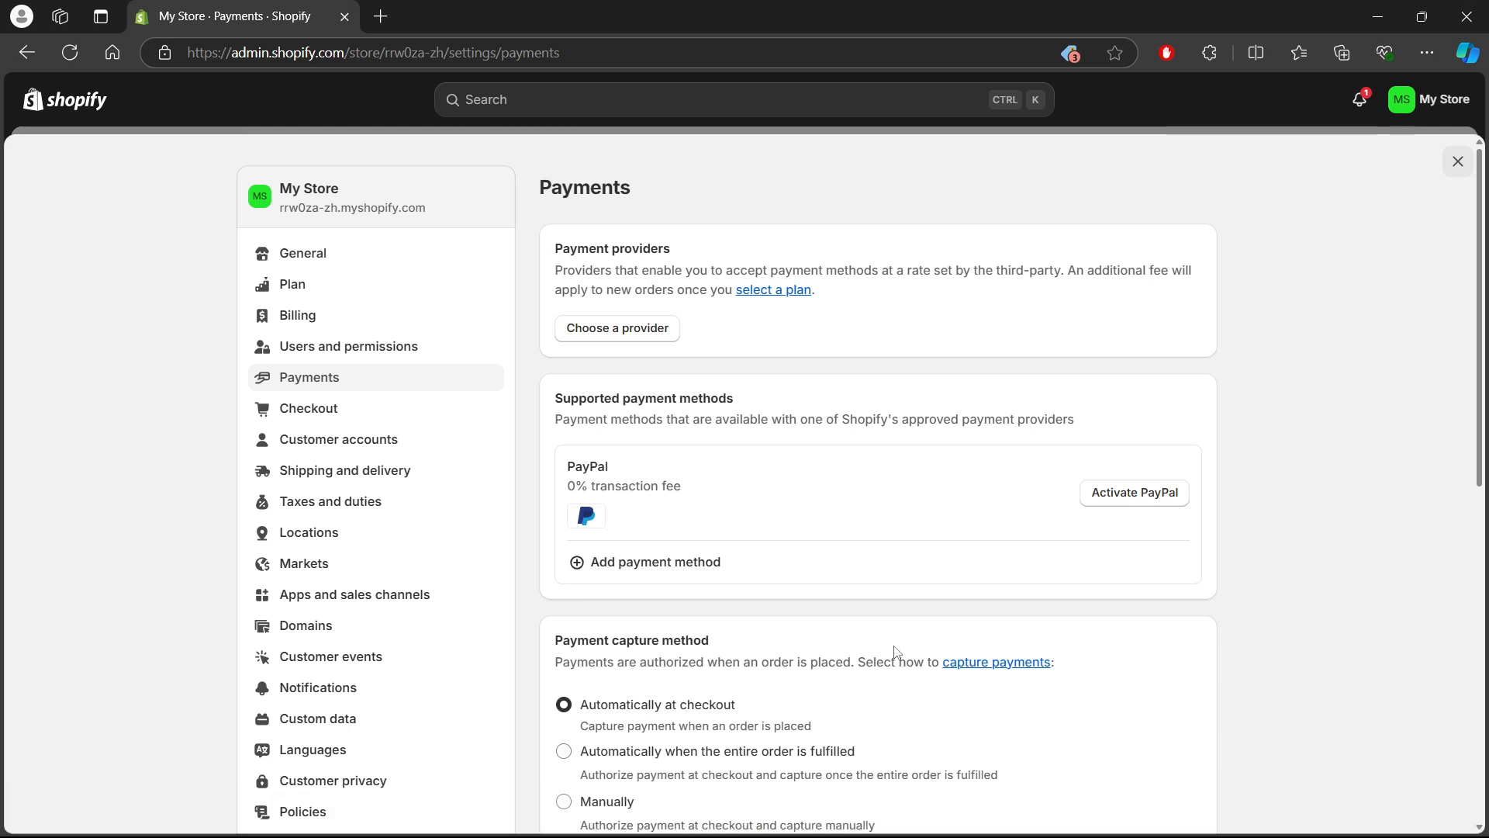
mouse_move(934, 611)
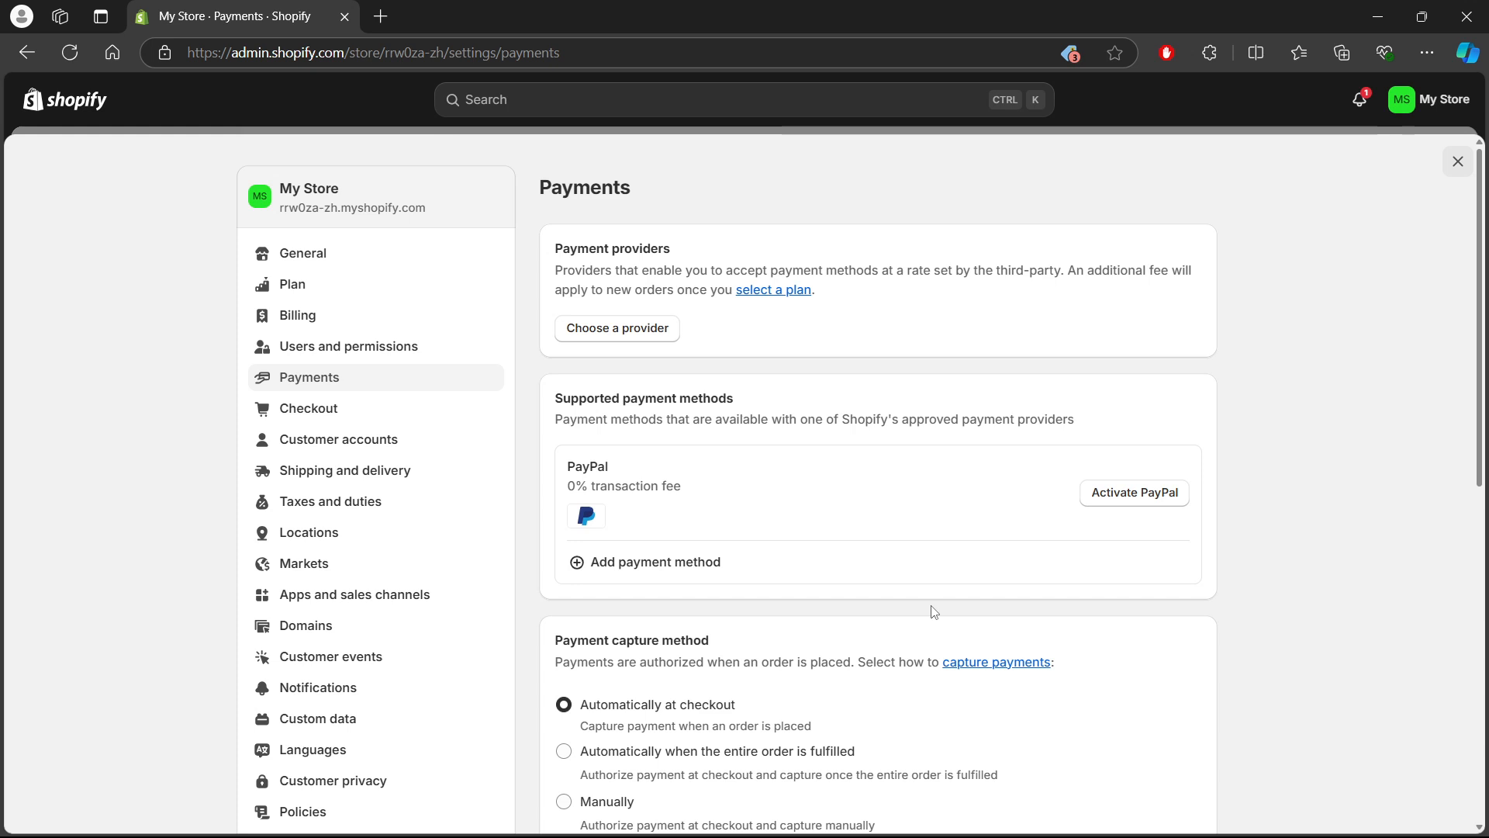
mouse_move(959, 617)
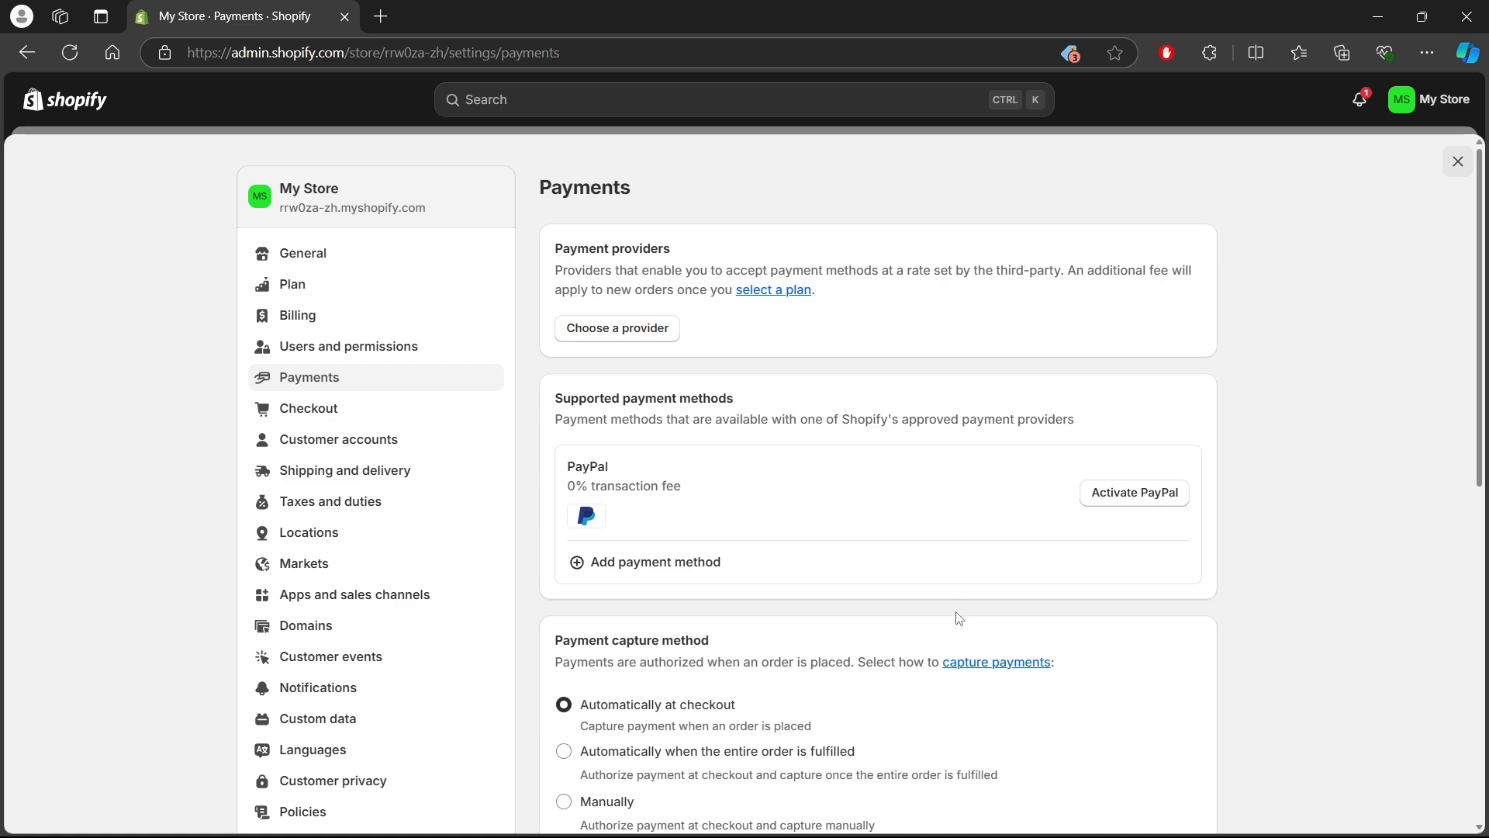
mouse_move(1005, 589)
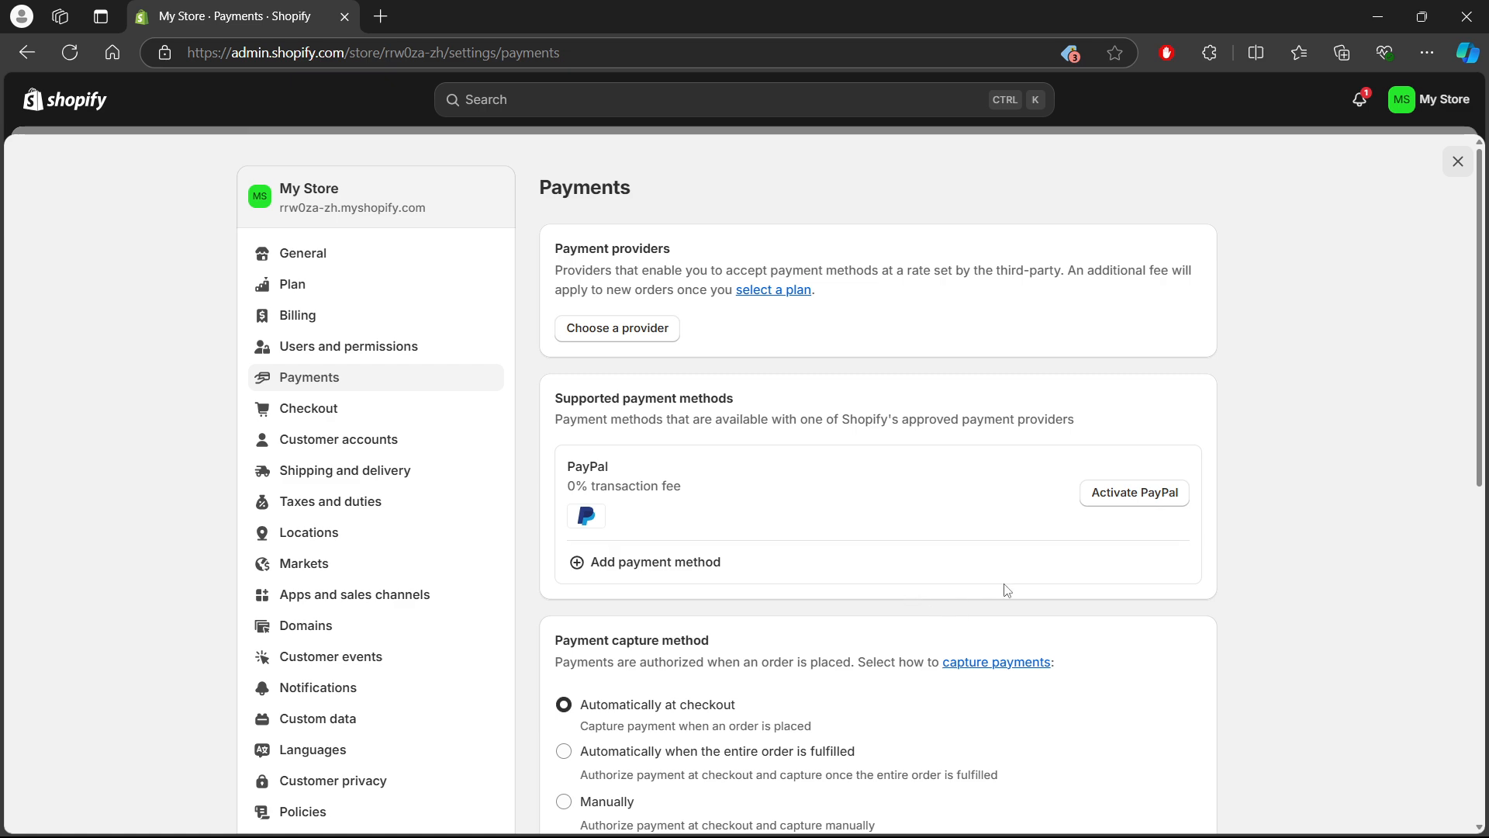
mouse_move(995, 732)
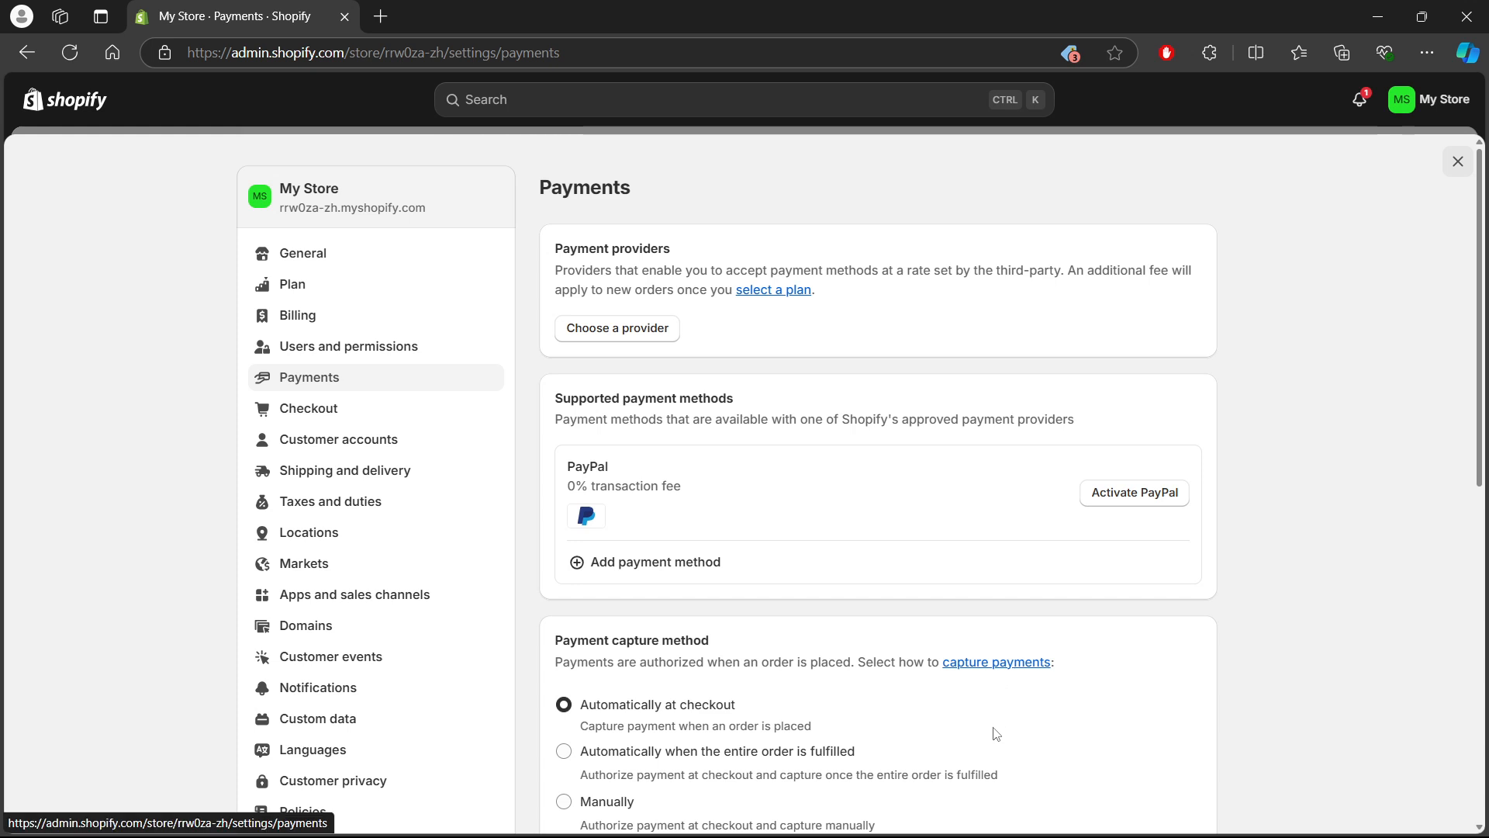
mouse_move(983, 704)
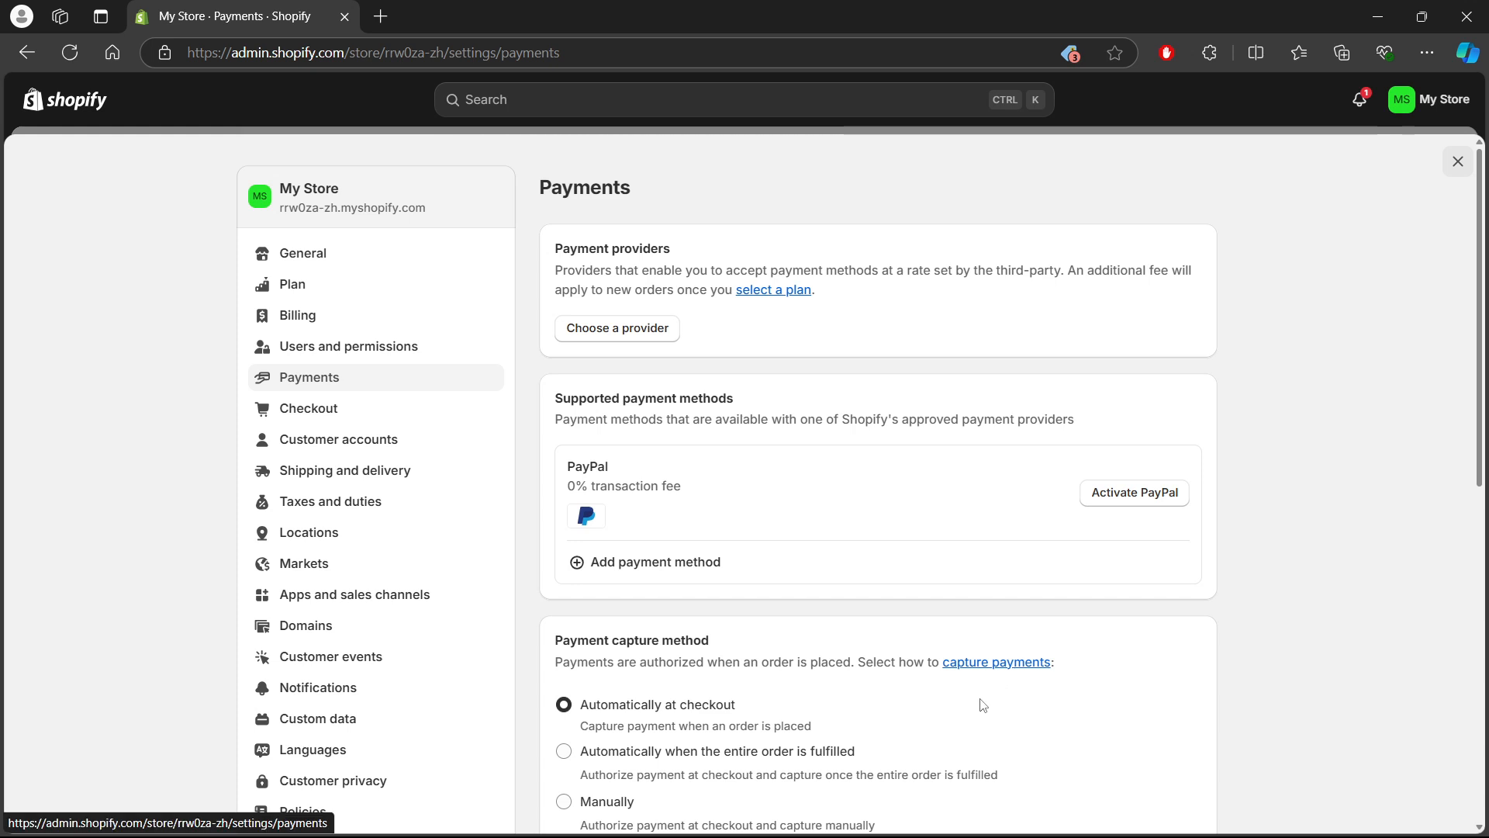
mouse_move(996, 691)
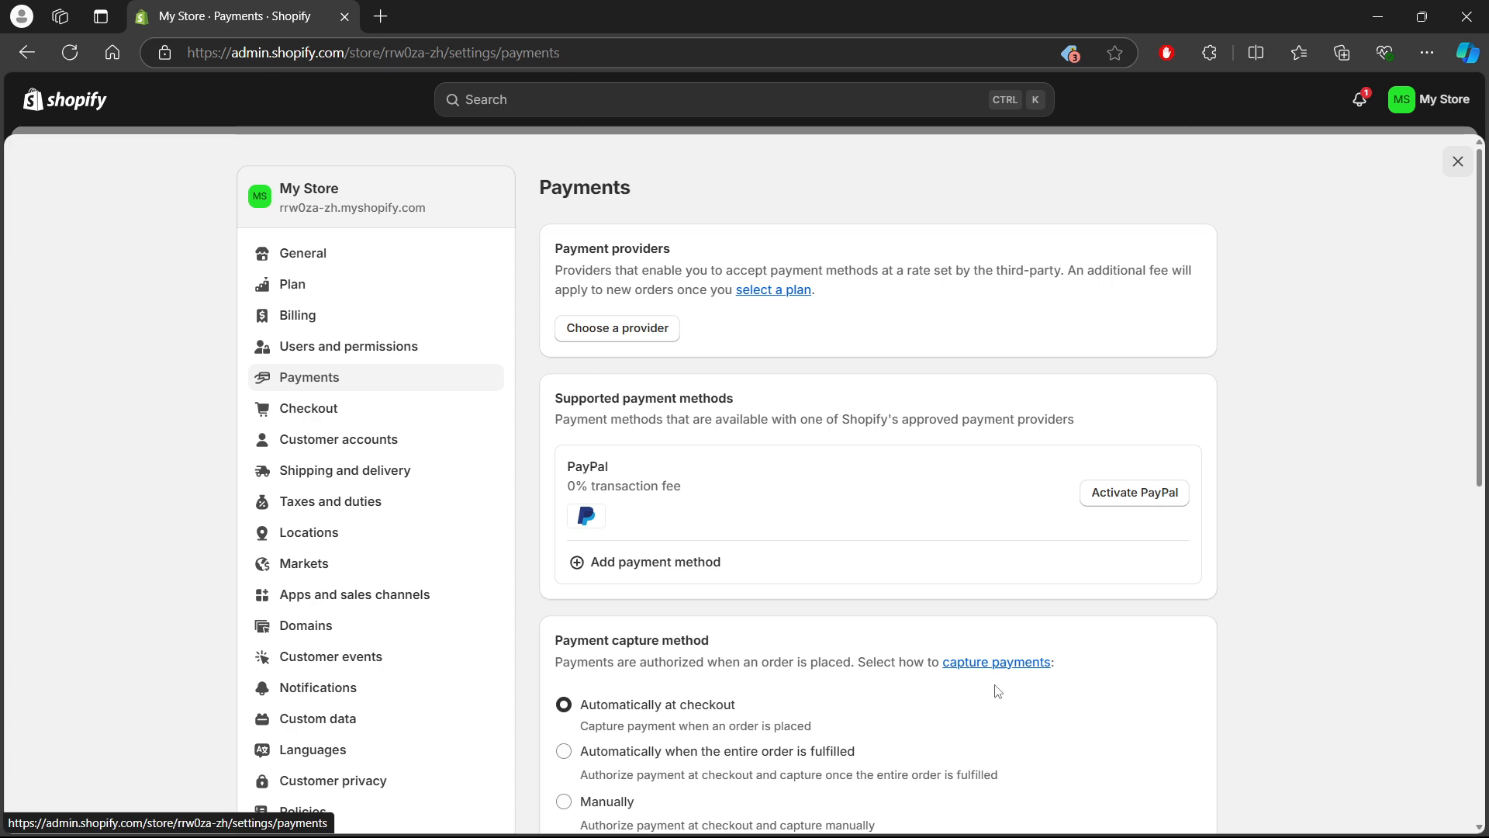
mouse_move(991, 678)
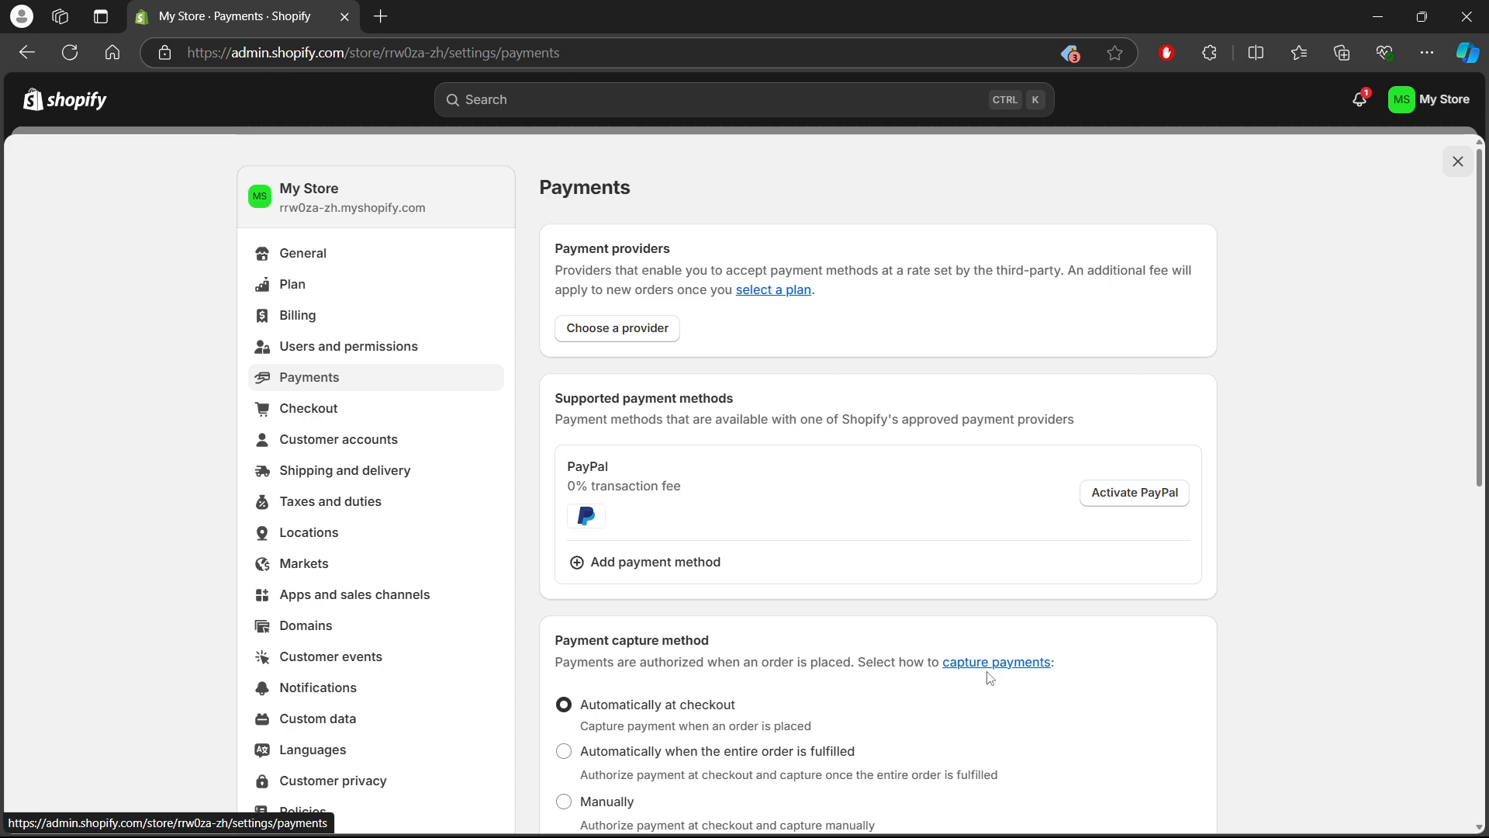
mouse_move(1018, 622)
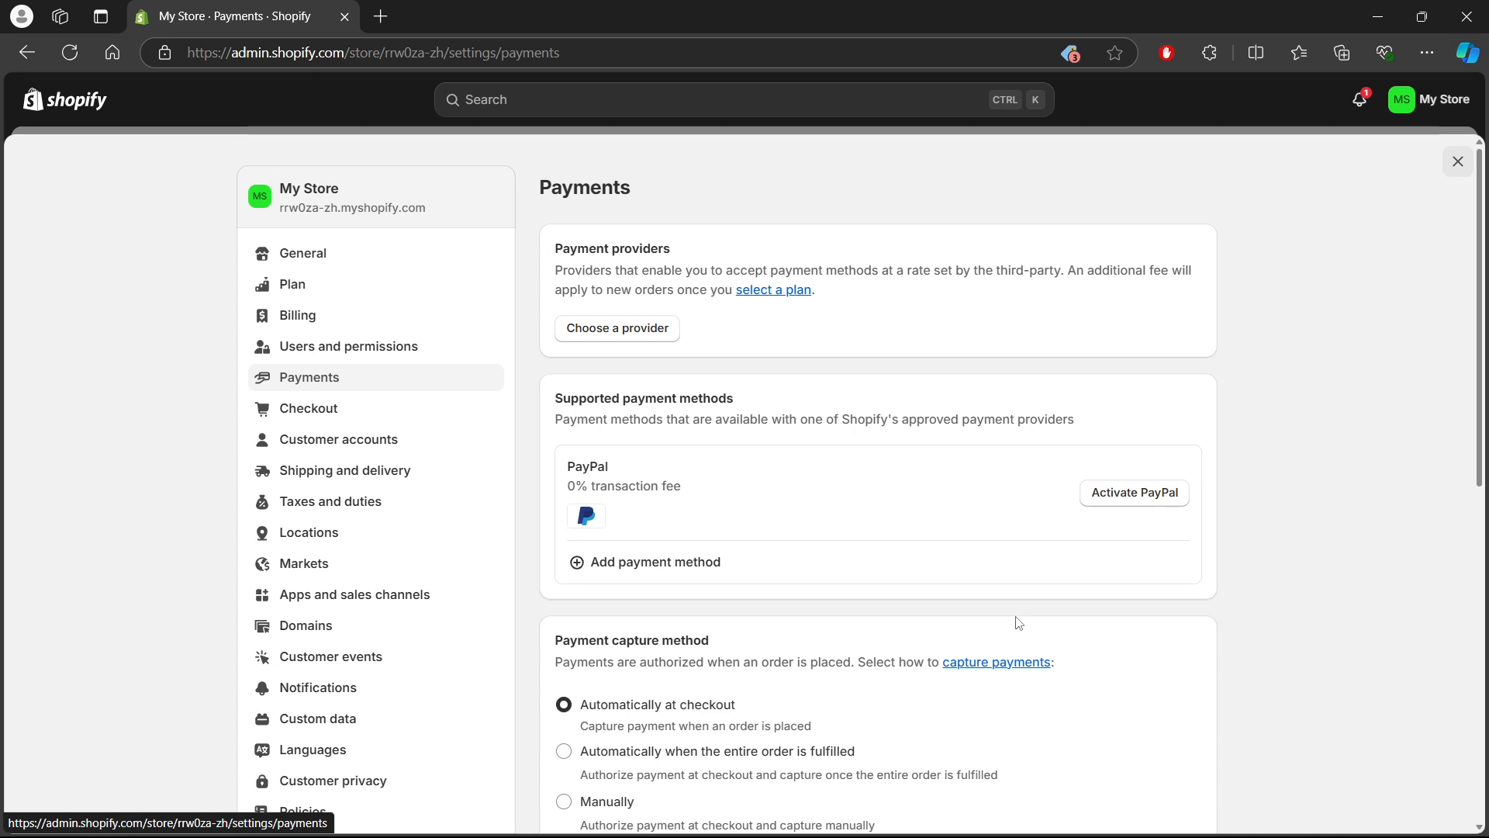
mouse_move(985, 593)
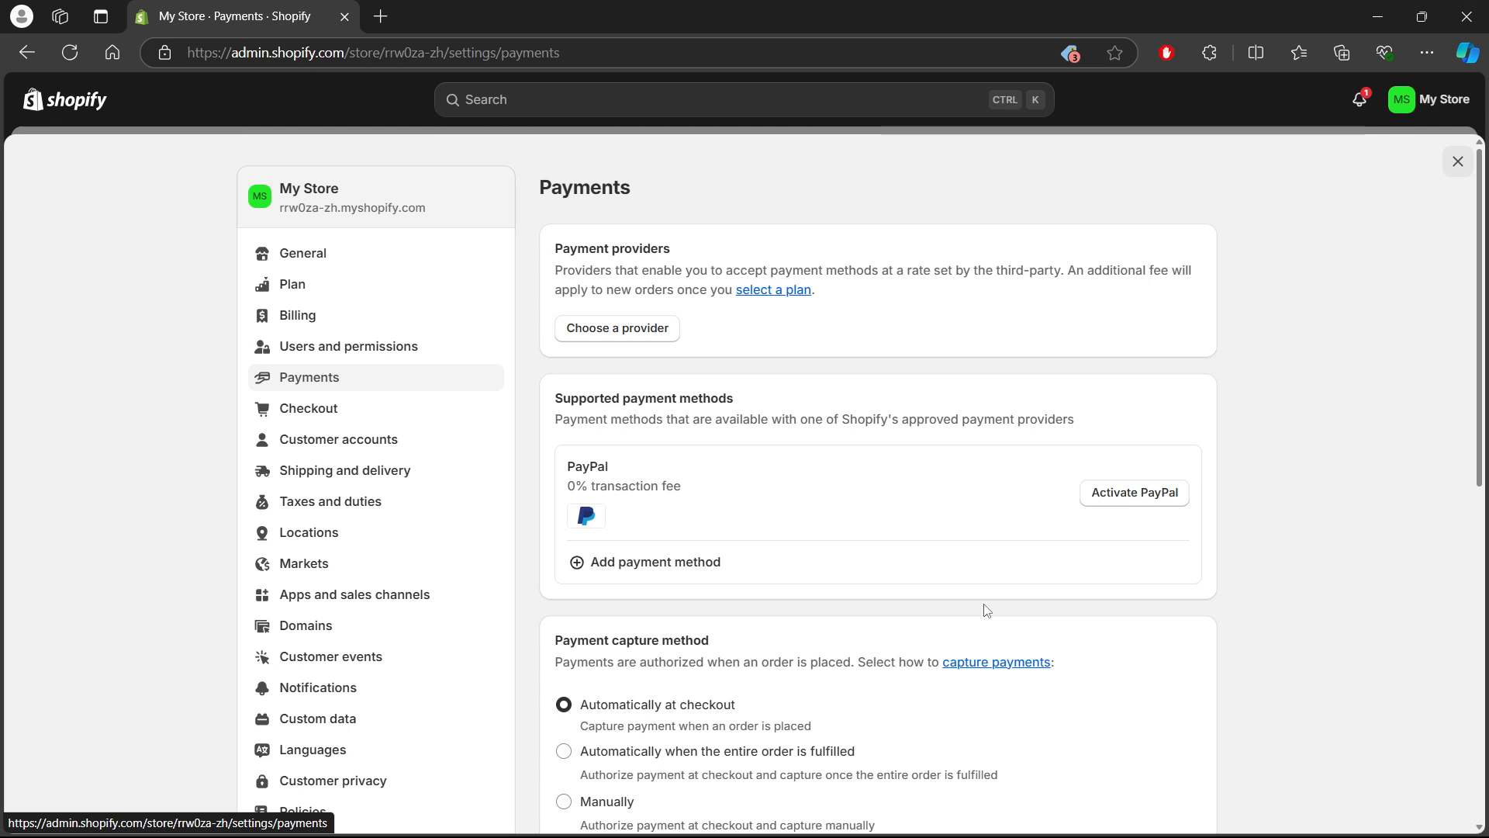
mouse_move(1098, 505)
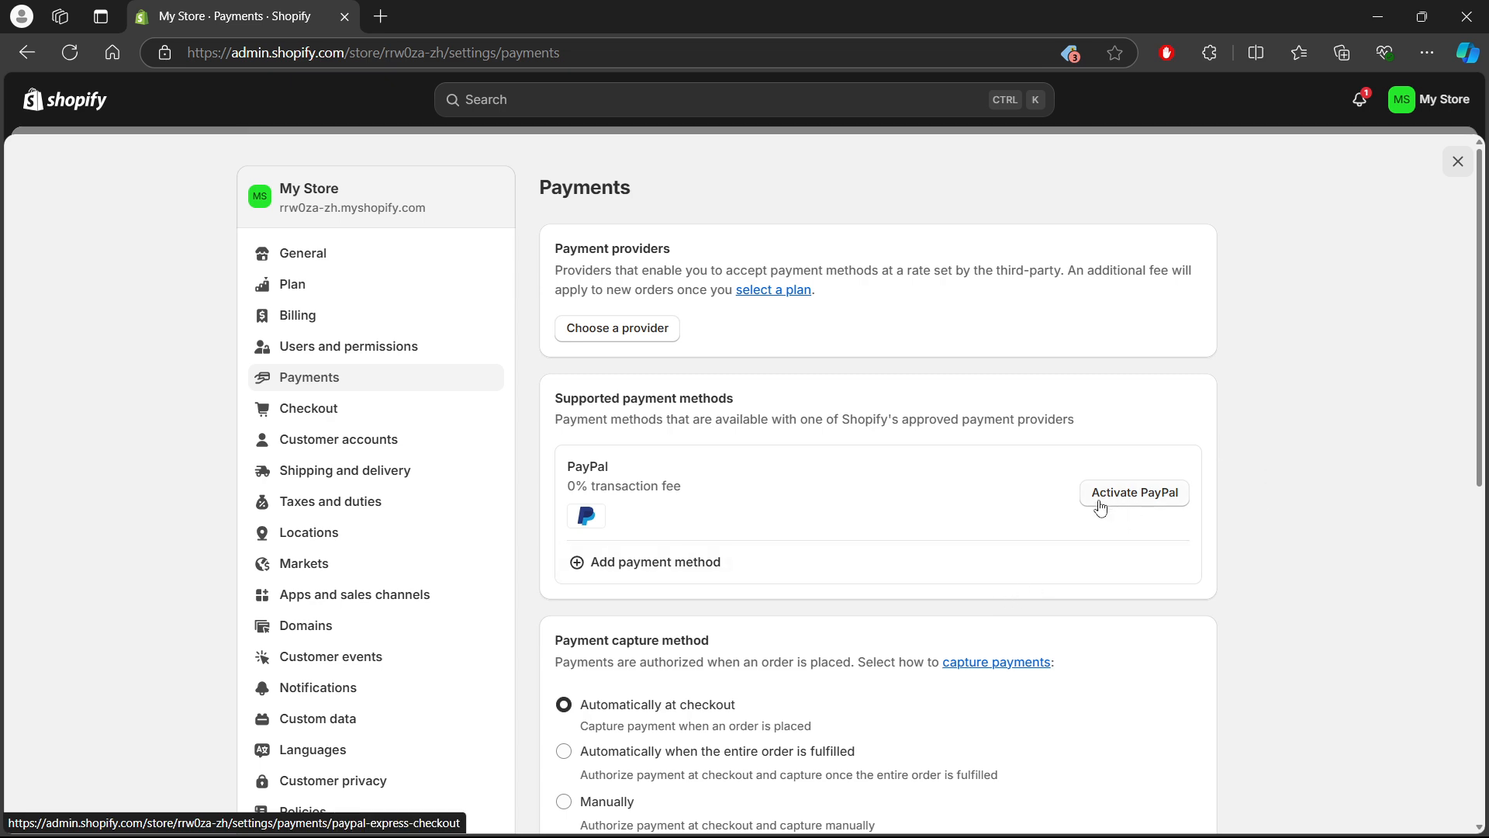
Step: Start adding a payment method and choose Search by provider
scroll("down", 3)
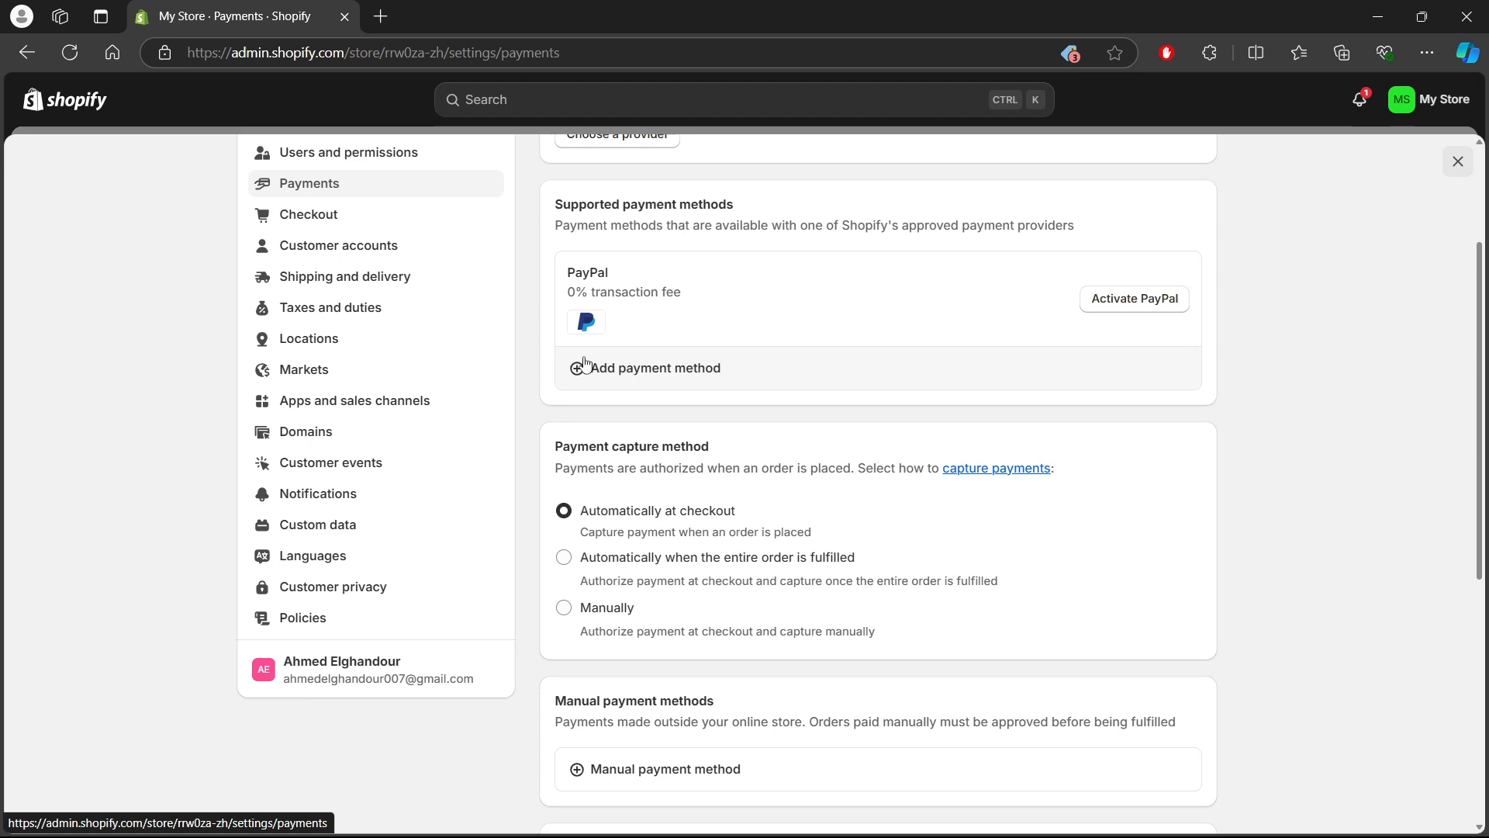
mouse_move(682, 371)
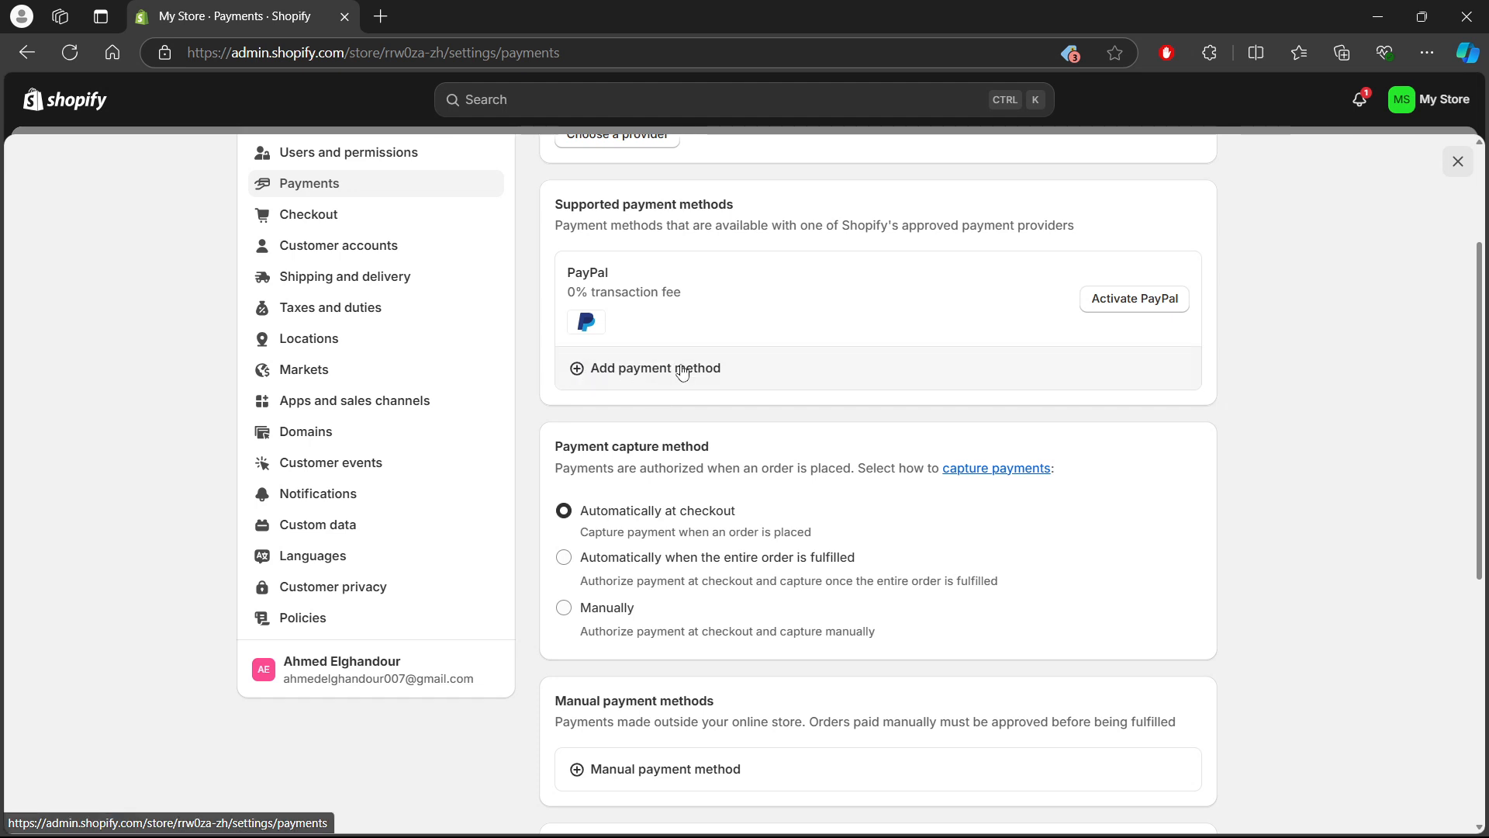
left_click(653, 369)
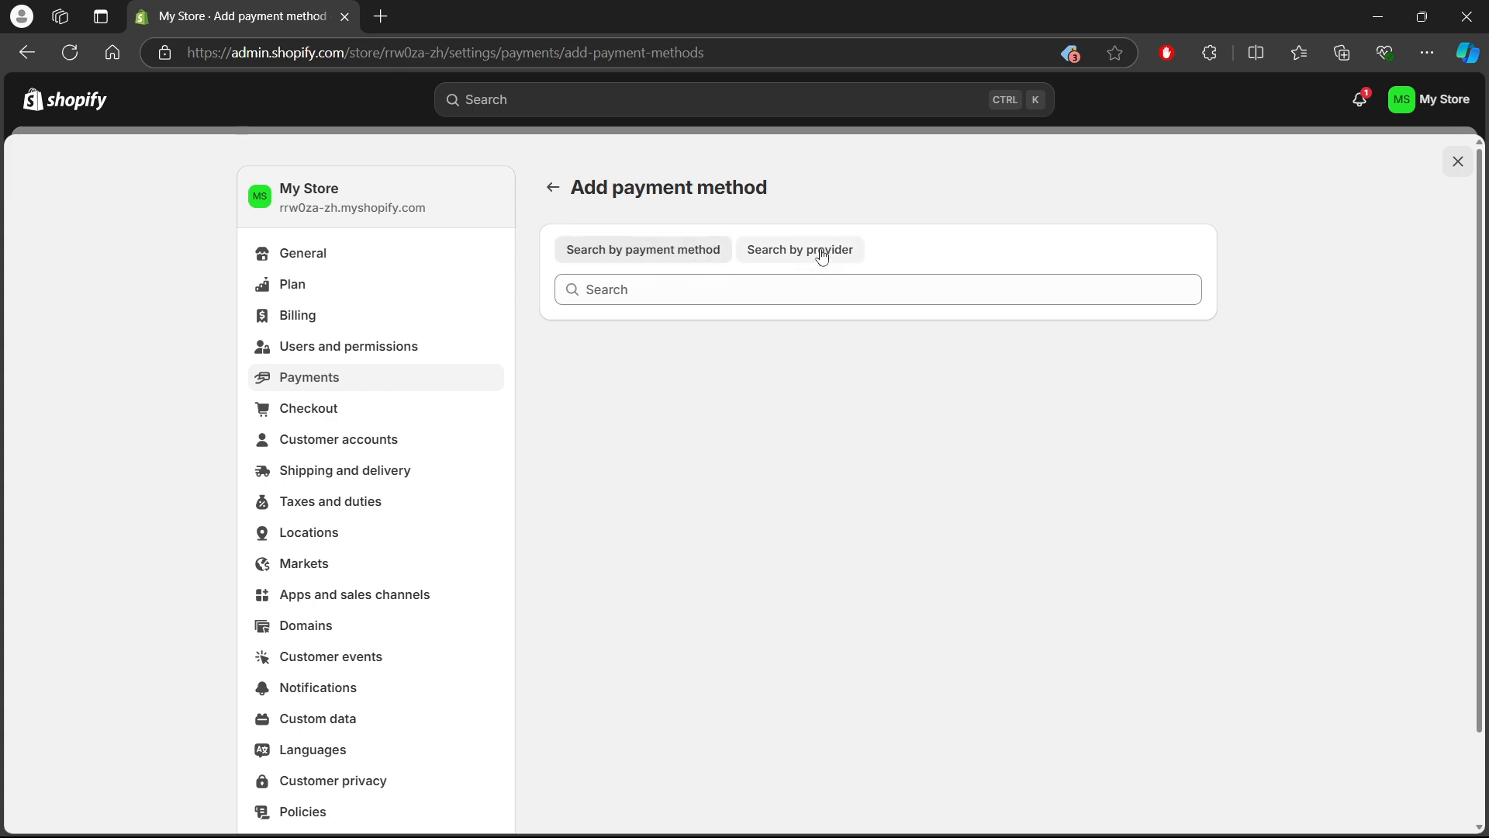
left_click(800, 248)
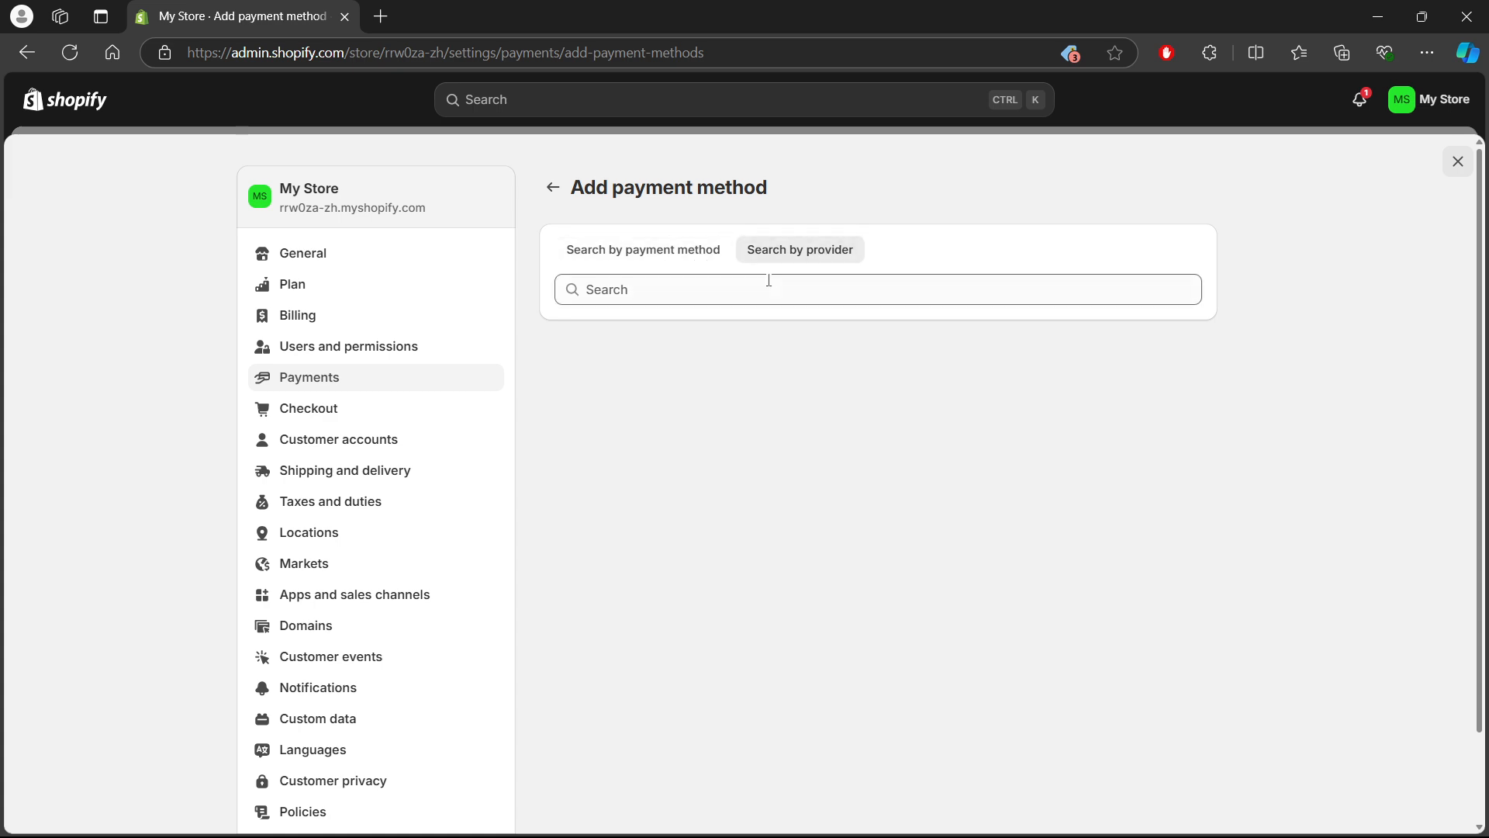